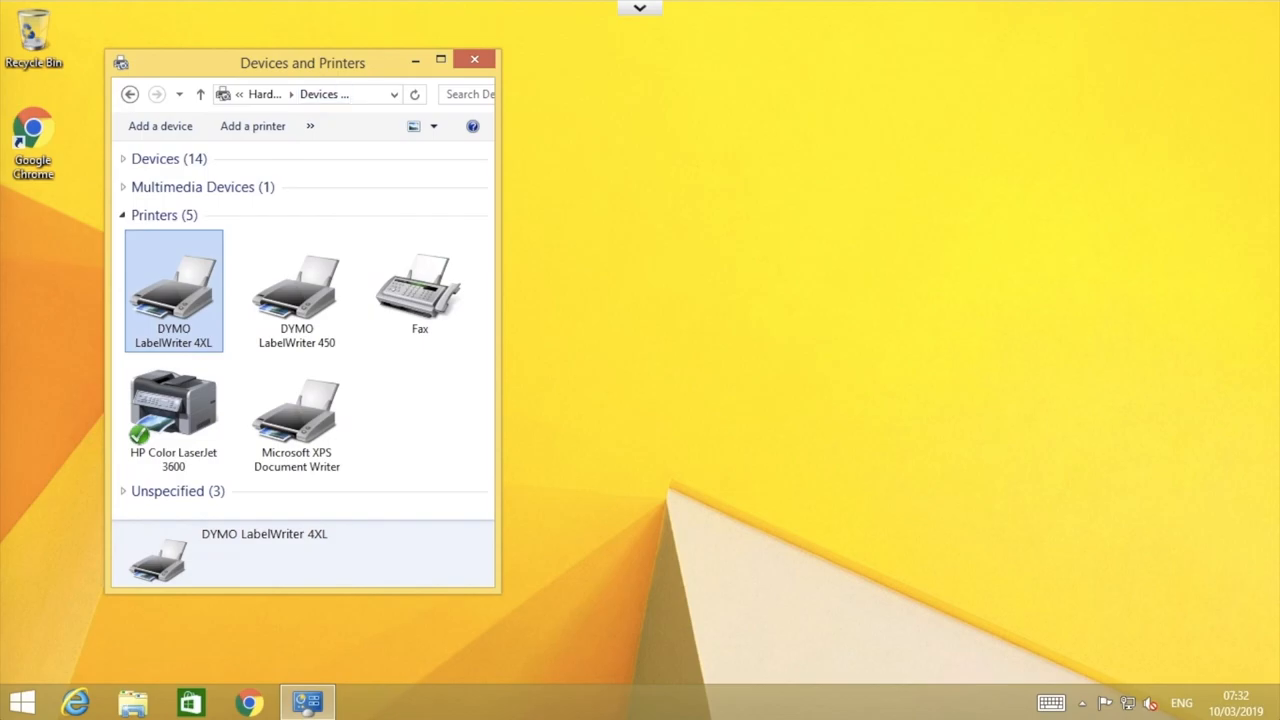
# Step: Confirm the DYMO LabelWriter 4XL is listed among the printers, then launch Google Chrome
pyautogui.moveTo(303, 62); pyautogui.dragTo(358, 76)
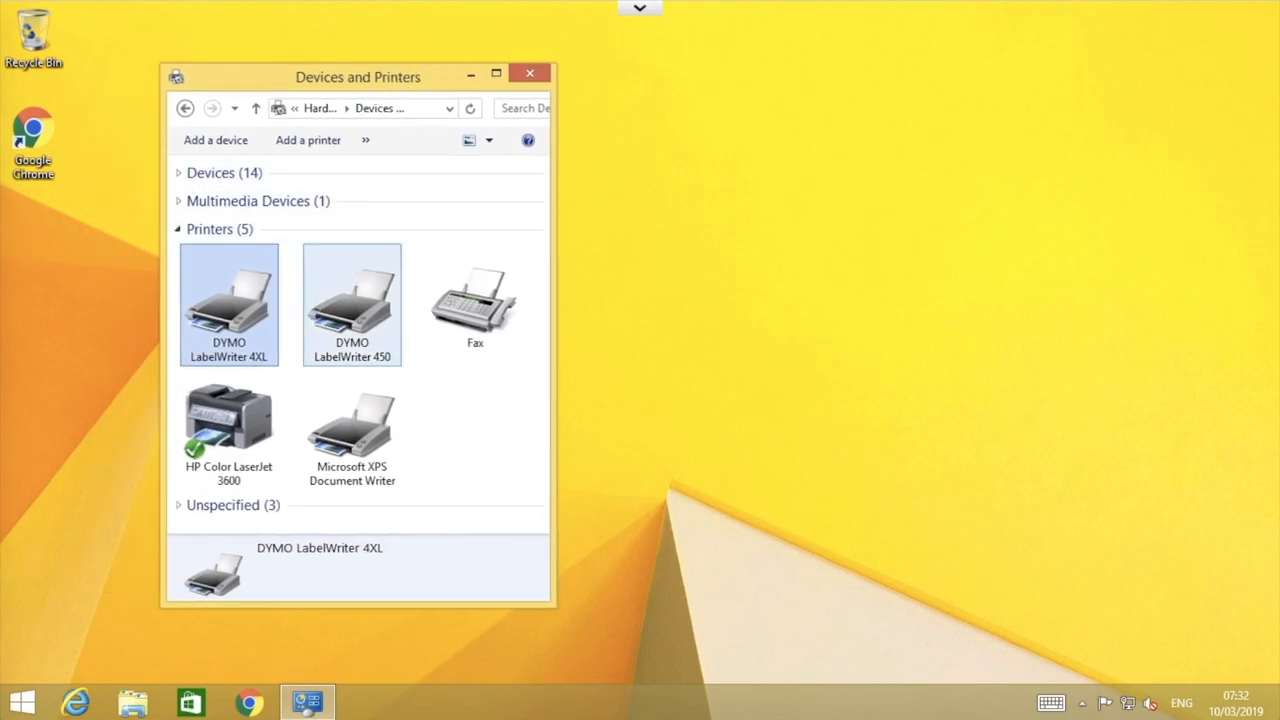
pyautogui.click(351, 300)
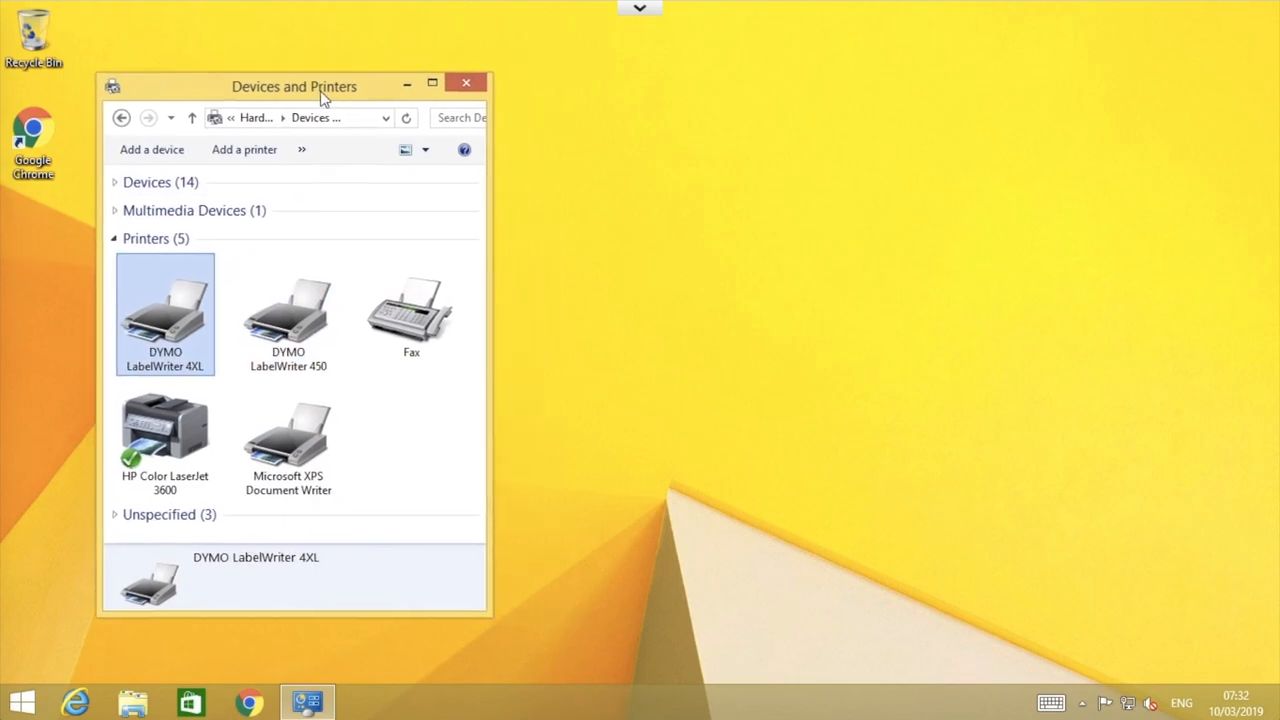
pyautogui.moveTo(283, 430)
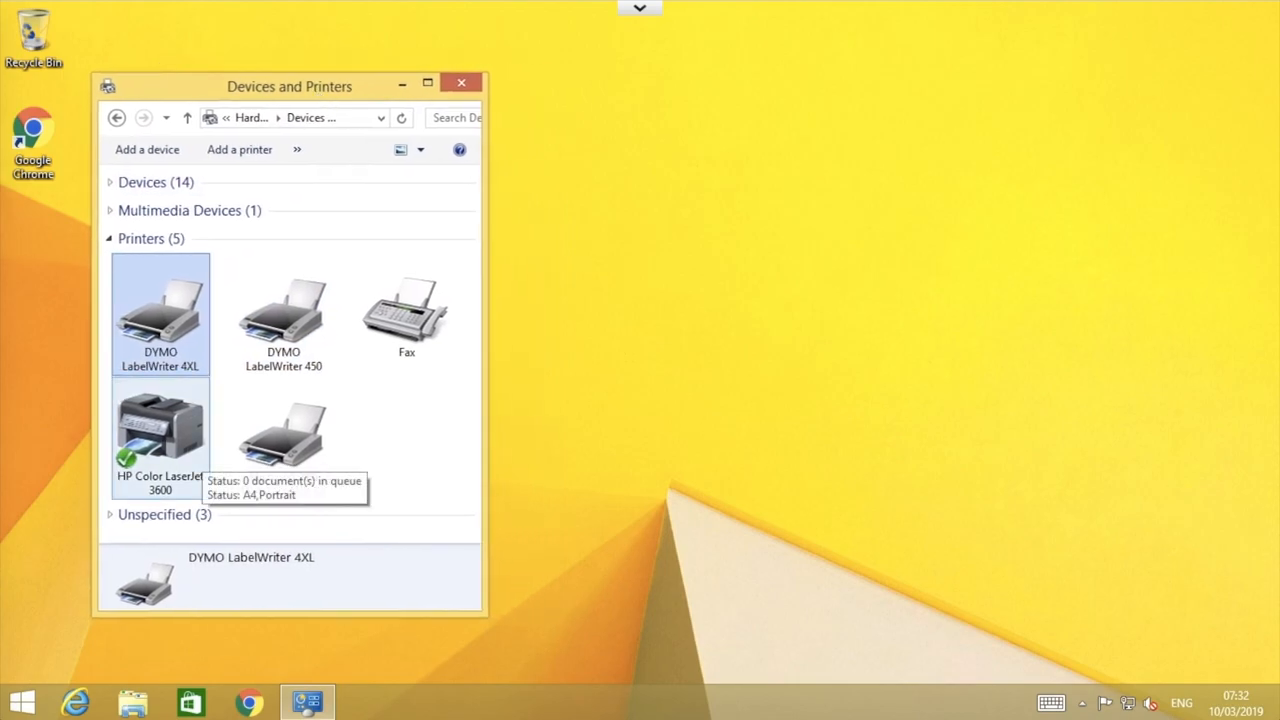
pyautogui.click(283, 310)
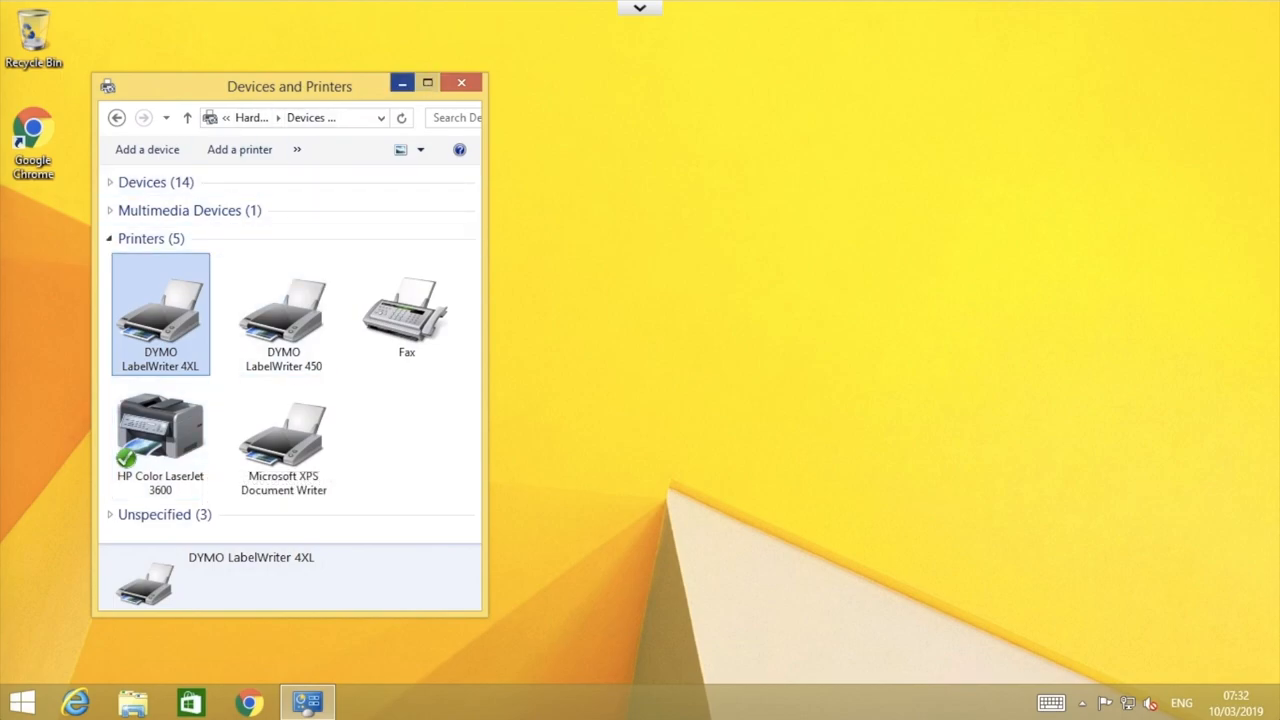
pyautogui.click(461, 82)
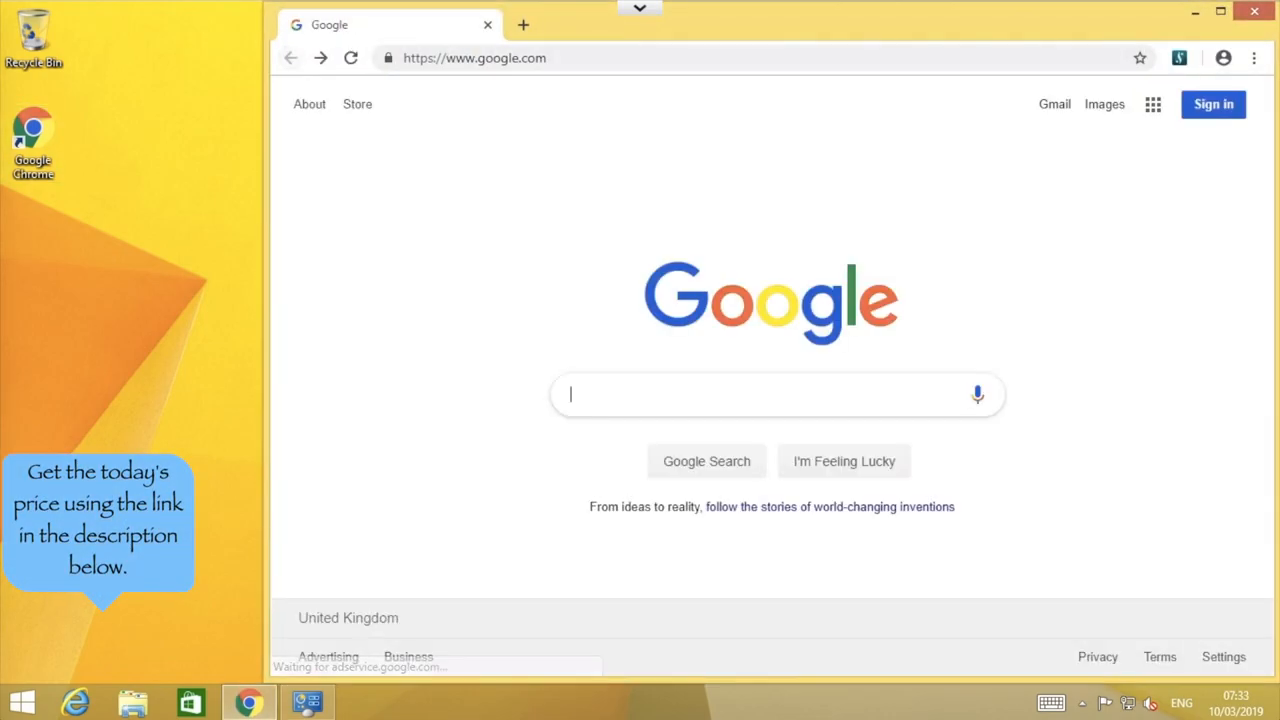
# Step: Search Google for 'click and drop' and reach Royal Mail Click & Drop's quick postage form
pyautogui.write('click and drop')
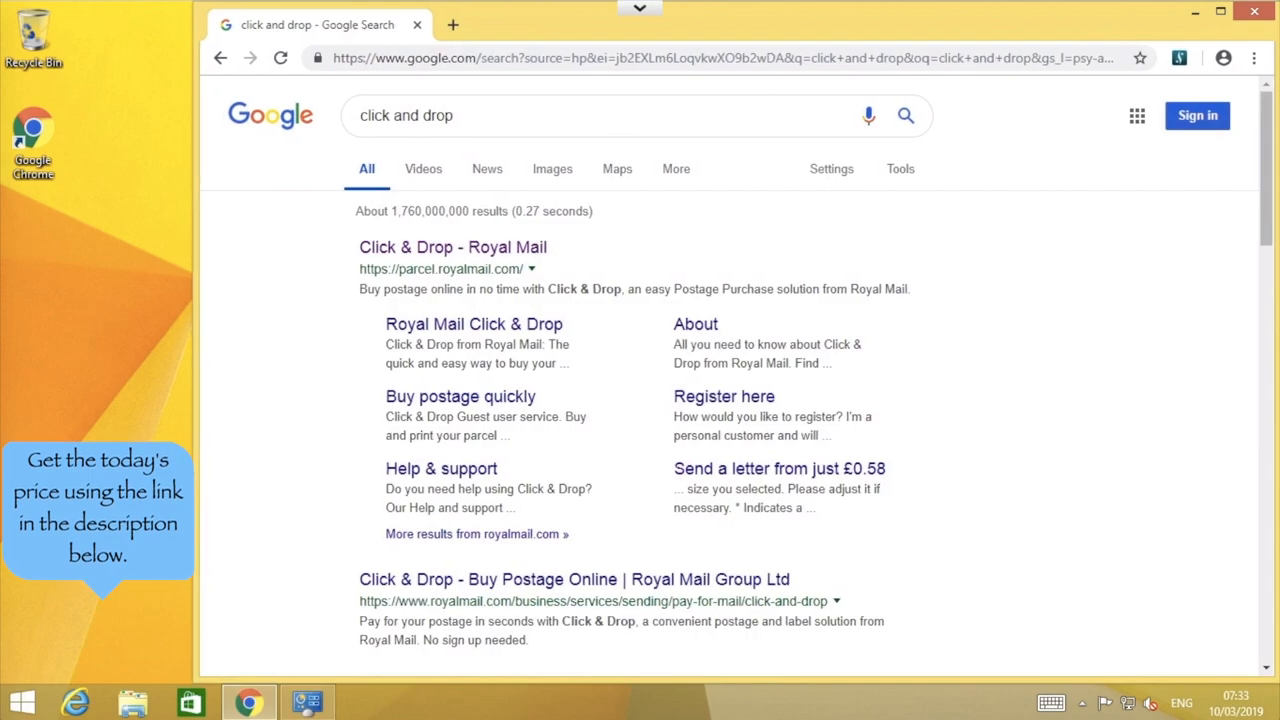
pyautogui.click(452, 247)
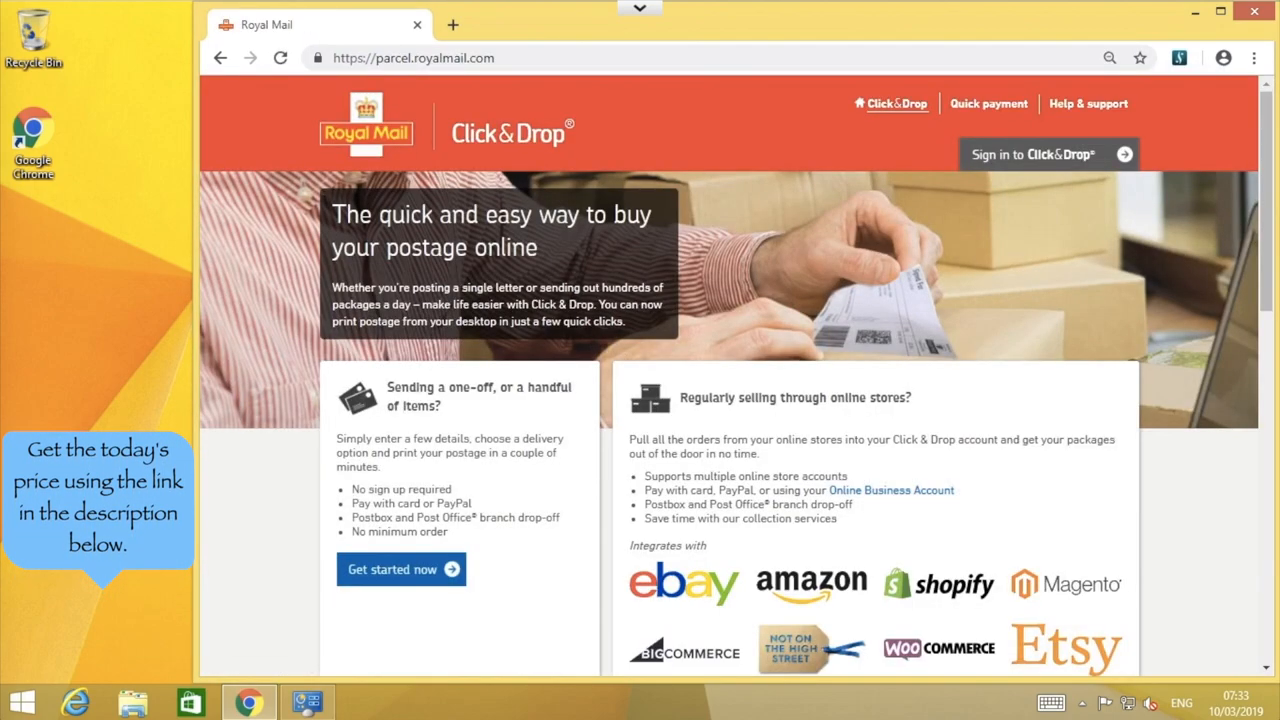
pyautogui.scroll(-3)
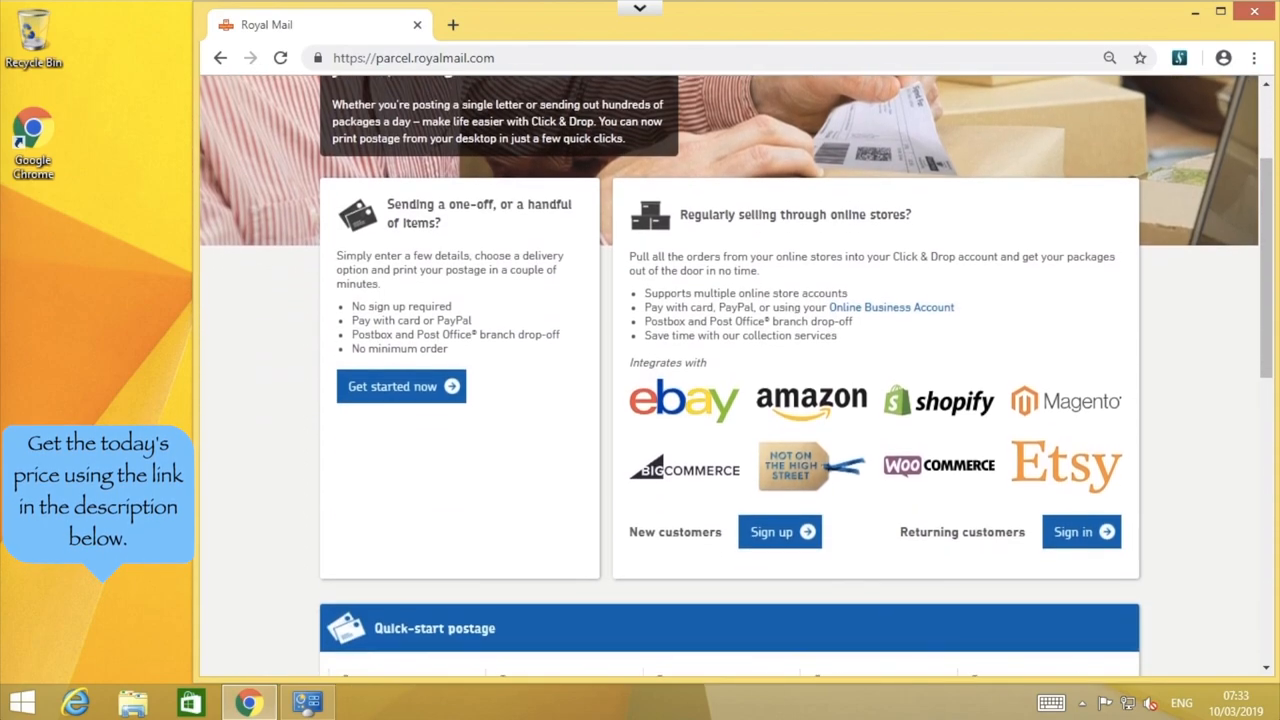
pyautogui.scroll(-3)
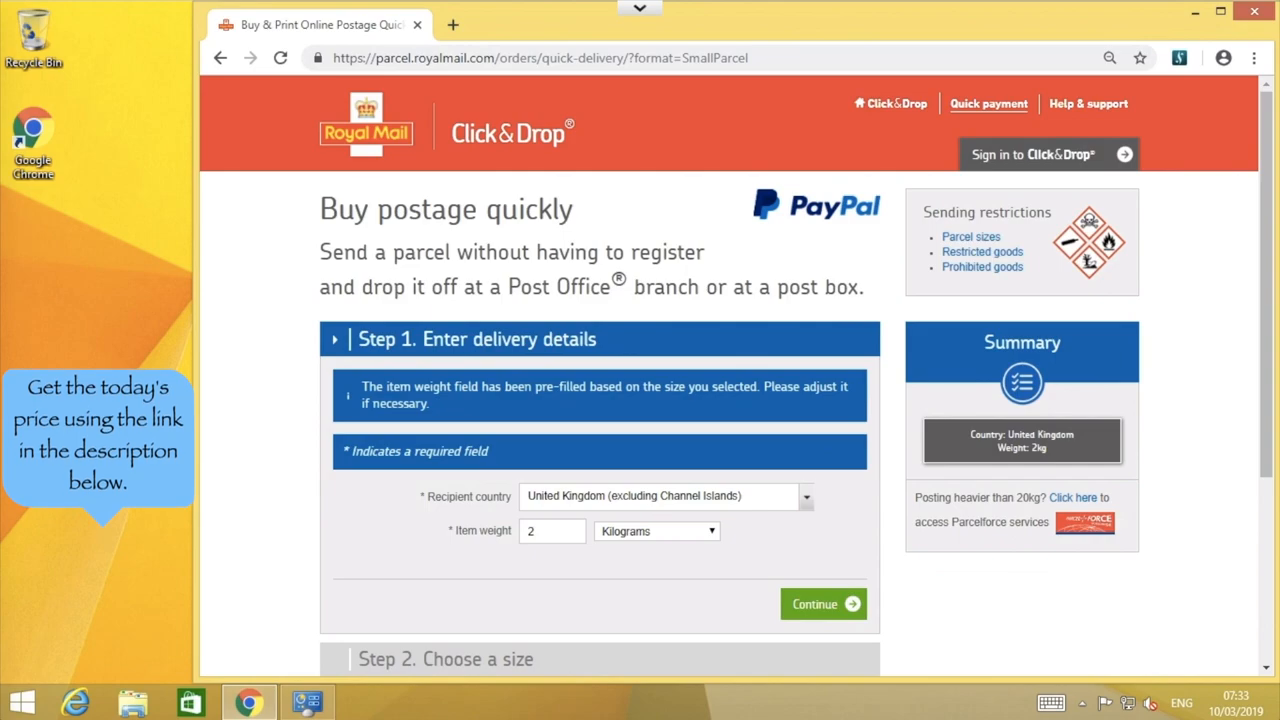
# Step: Switch the weight unit to grams, enter 190, and continue to parcel sizes
pyautogui.scroll(-3)
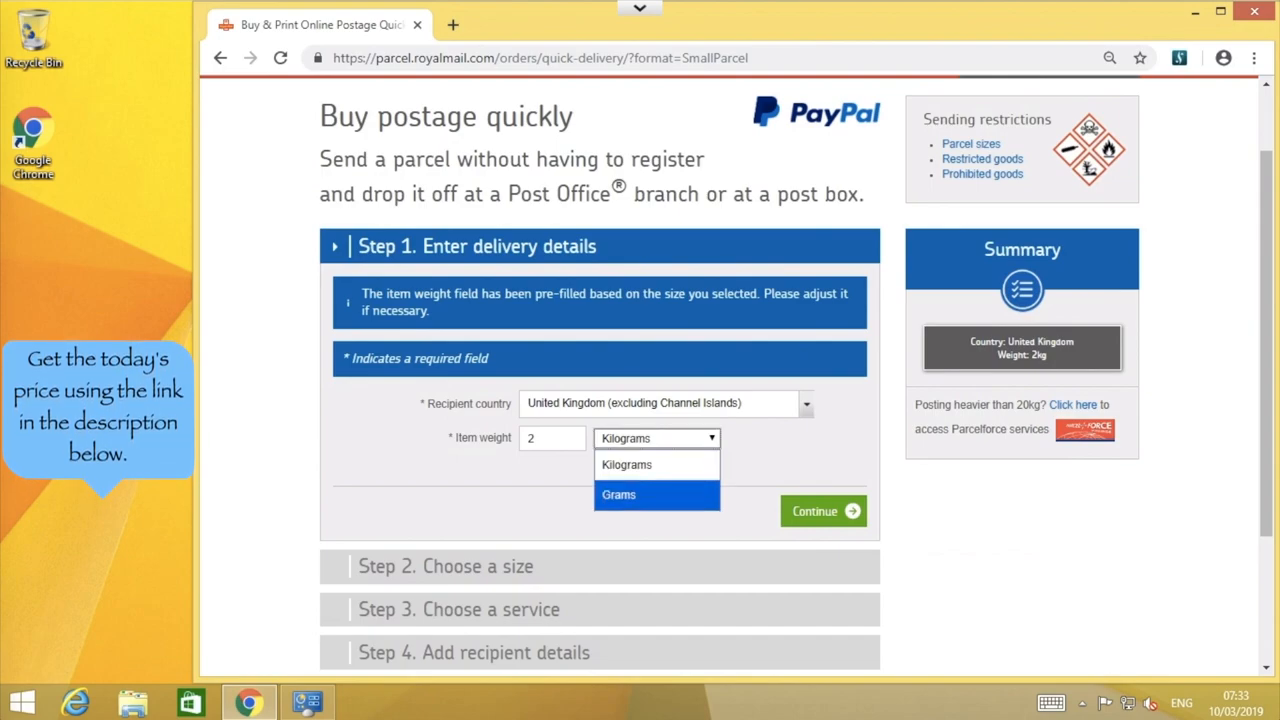
pyautogui.click(618, 494)
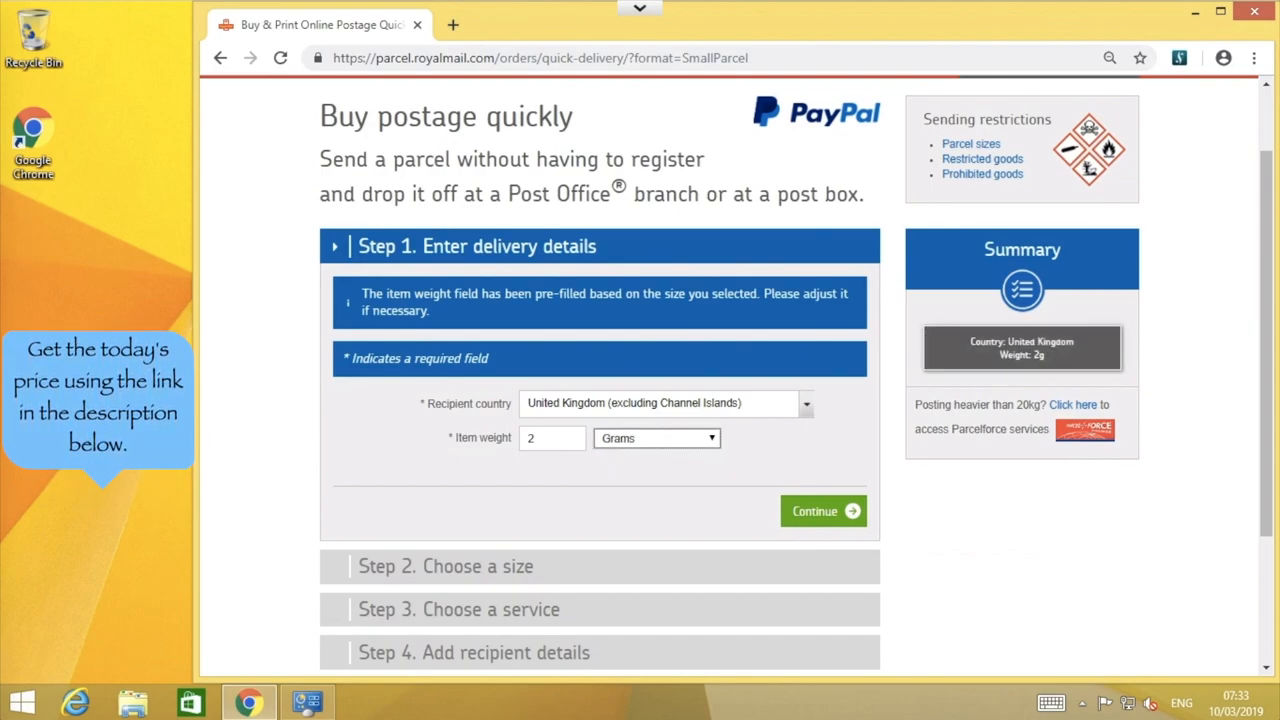
pyautogui.scroll(-3)
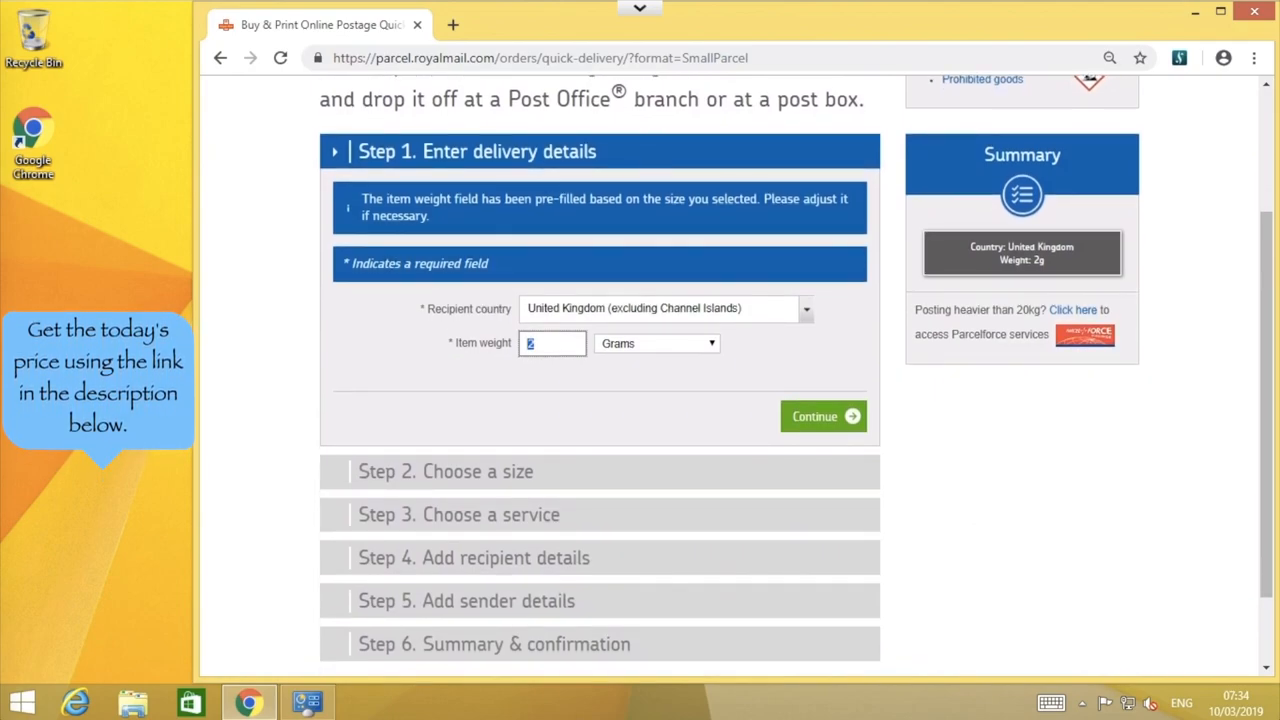
pyautogui.write('19')
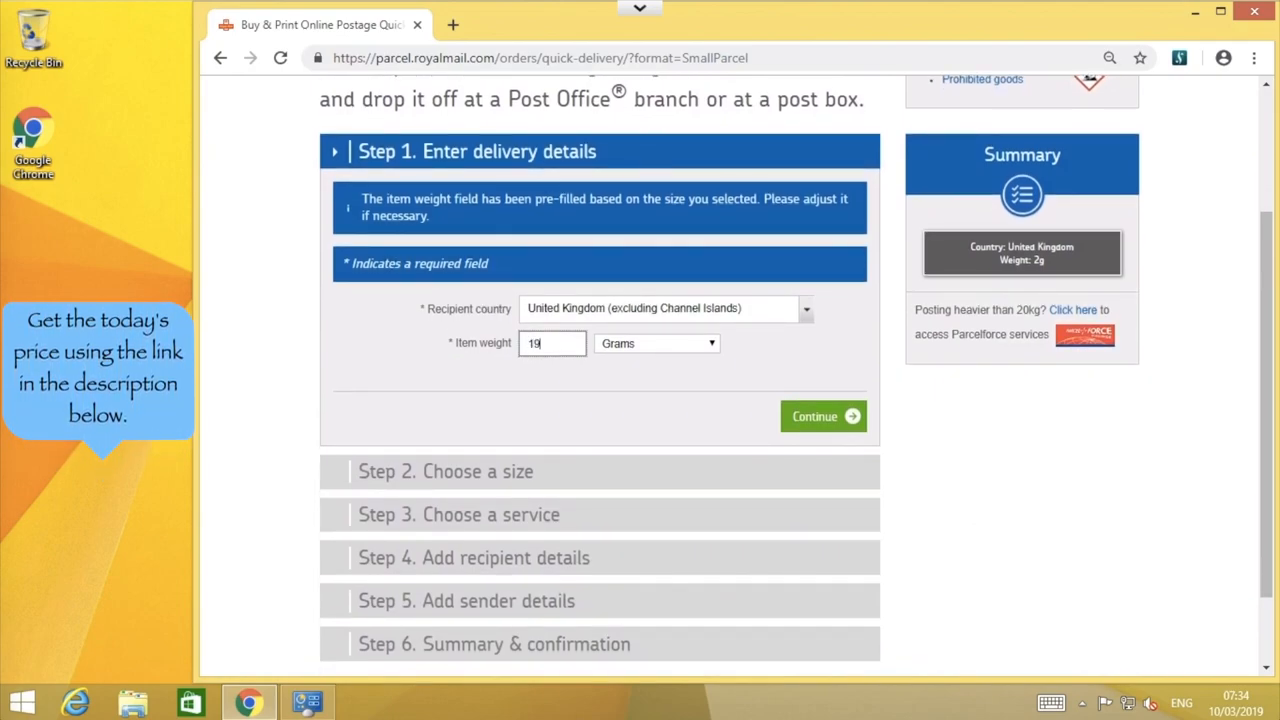
pyautogui.write('0')
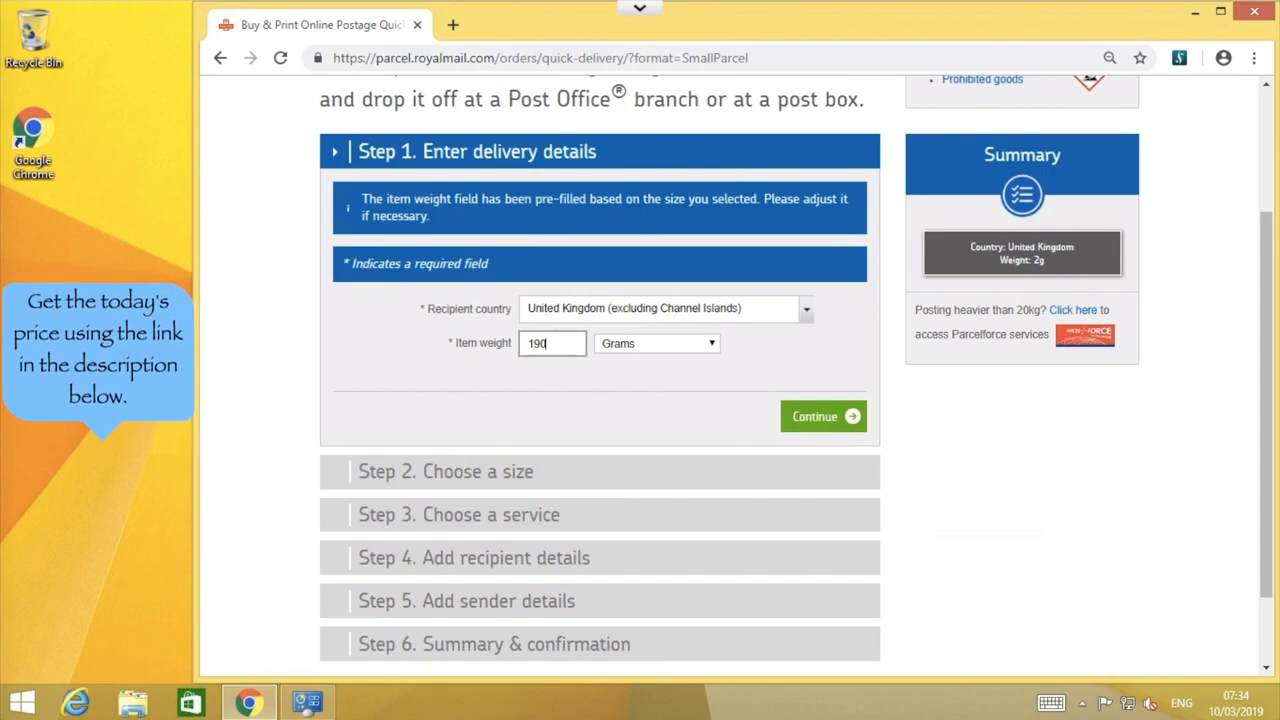
pyautogui.click(822, 416)
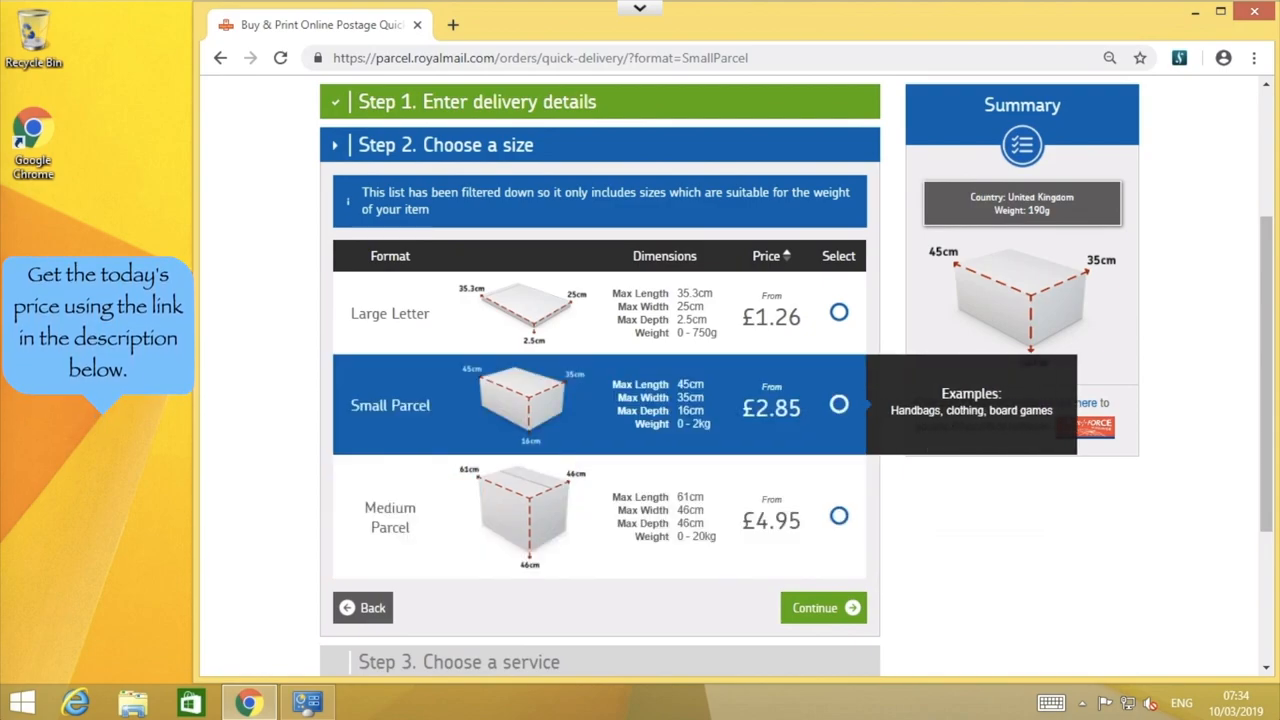
# Step: Pick Small Parcel (45×35×16 cm) and continue to delivery services
pyautogui.click(838, 404)
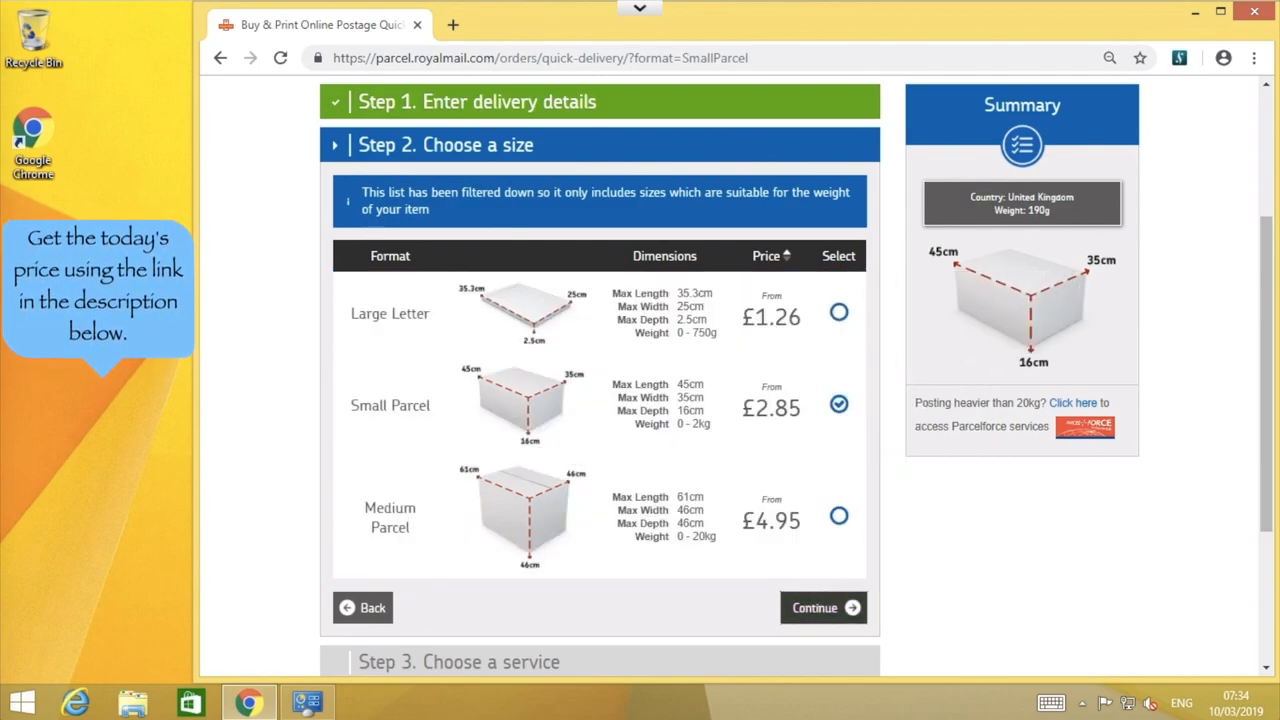
pyautogui.click(617, 188)
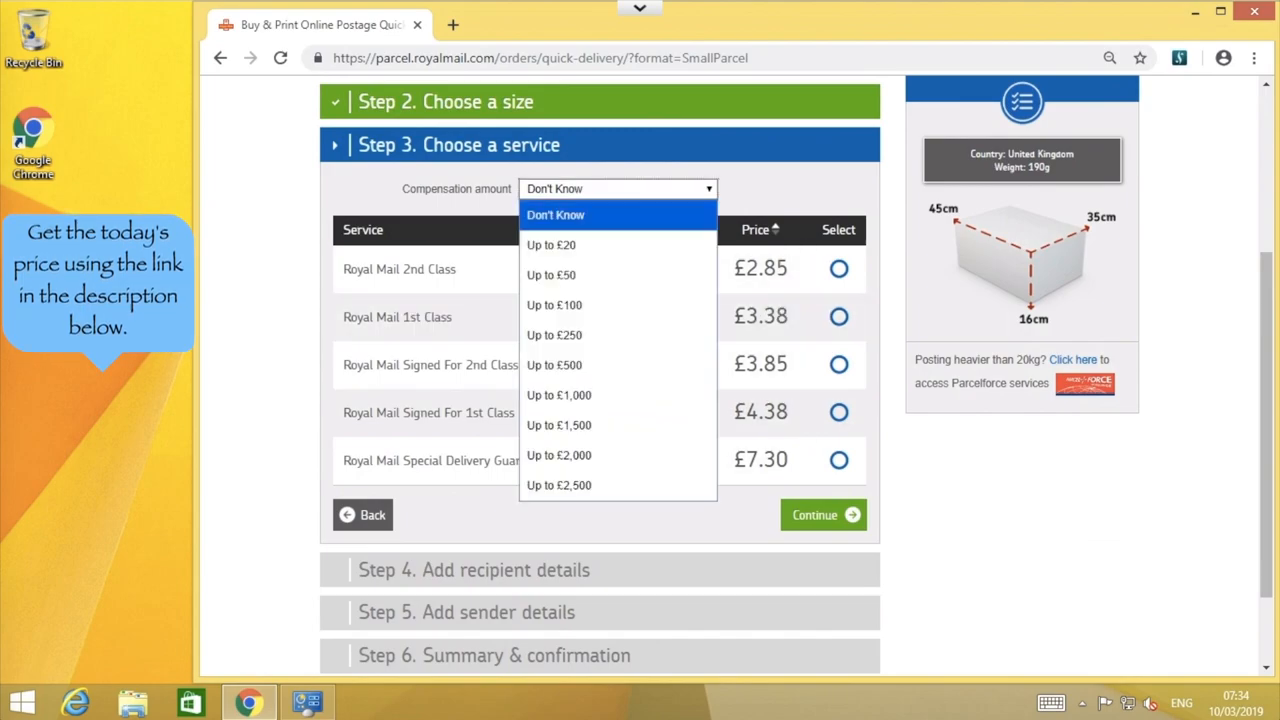
# Step: Choose up to £20 compensation and Royal Mail 1st Class at £3.38, then continue
pyautogui.click(551, 245)
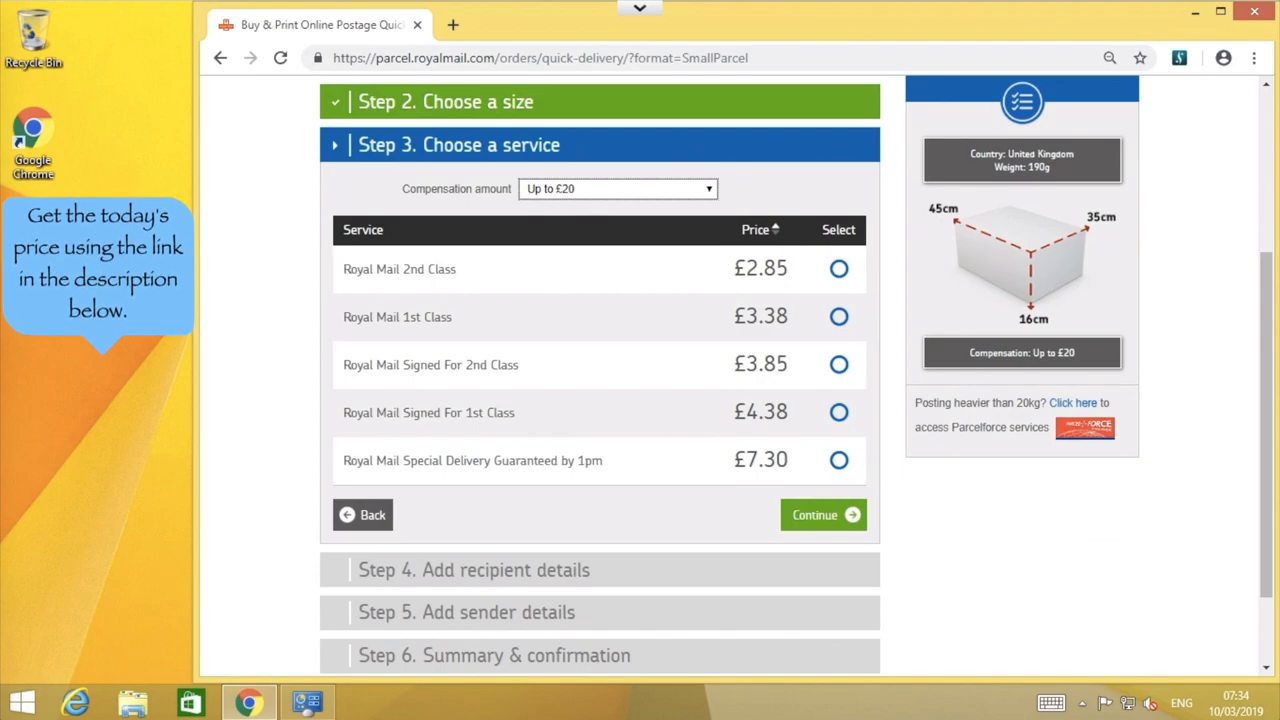
pyautogui.click(839, 316)
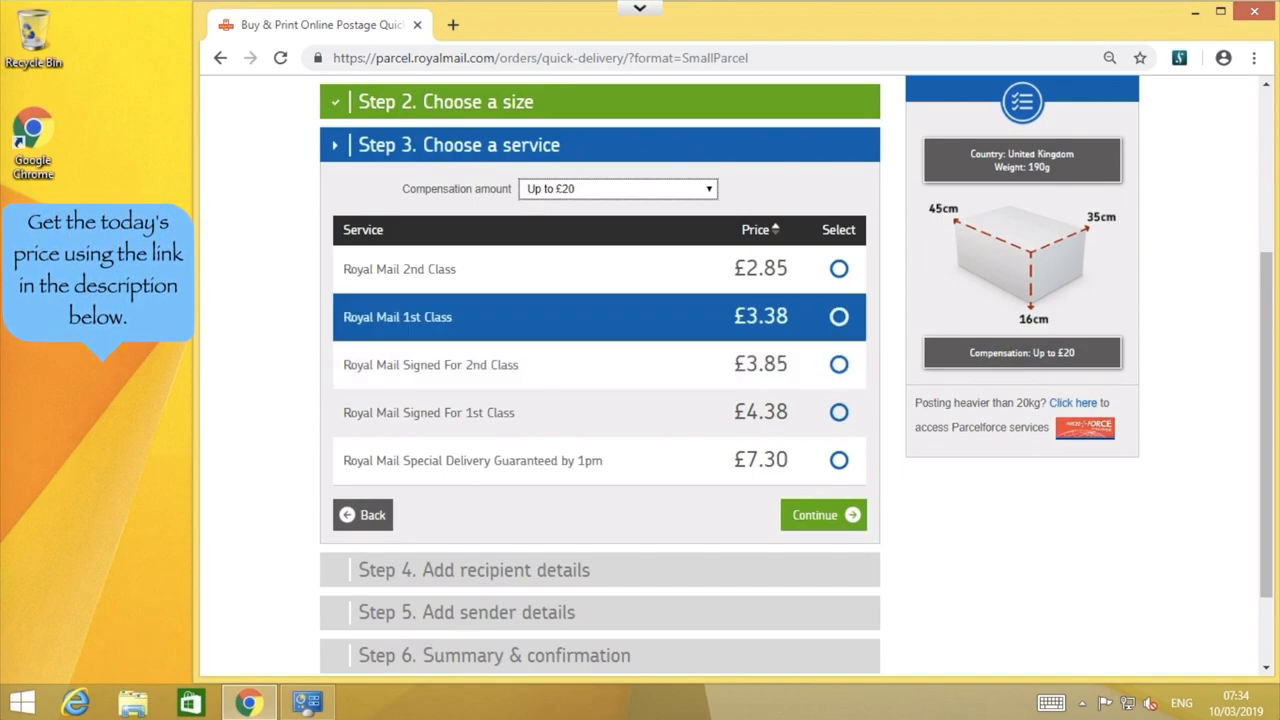
pyautogui.click(838, 316)
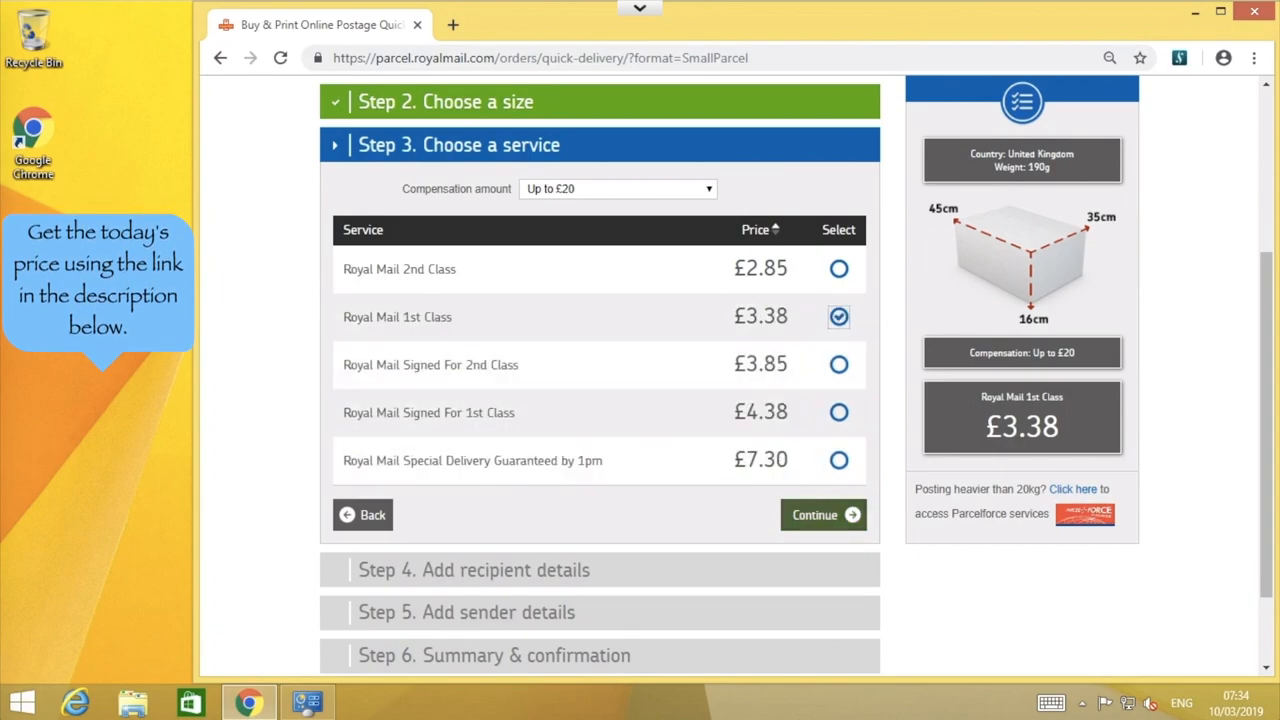
pyautogui.click(822, 514)
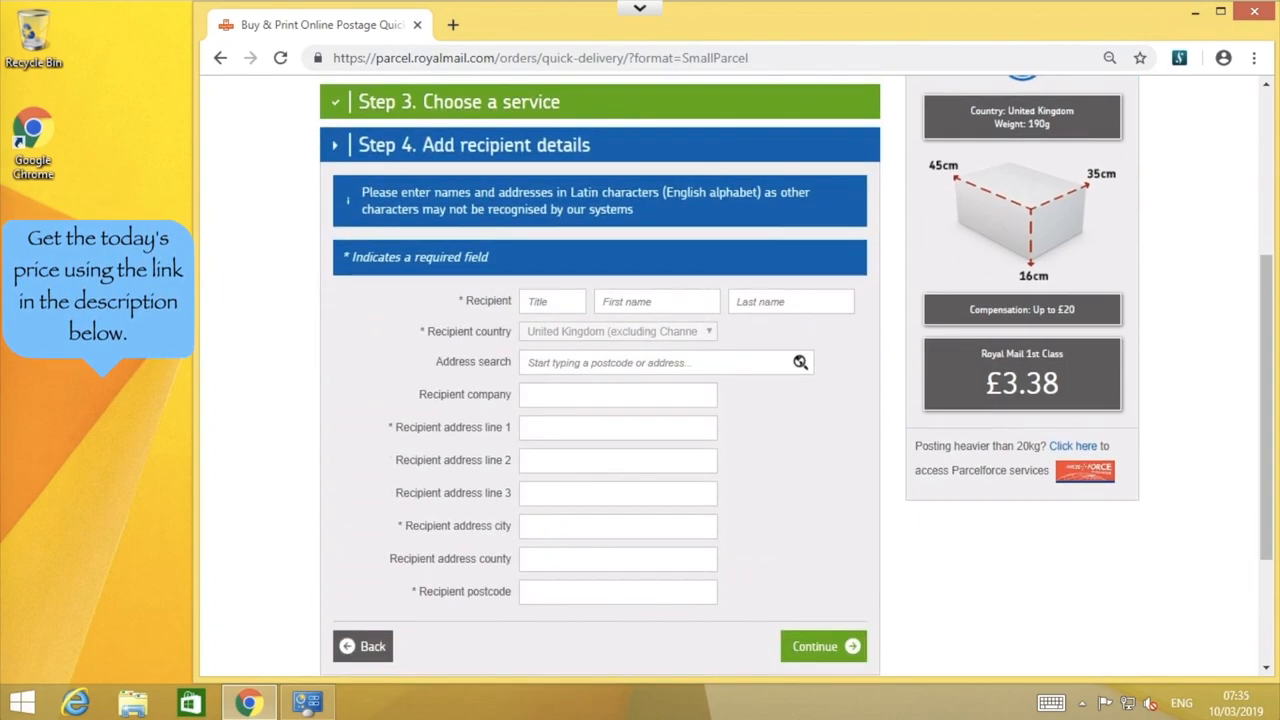
# Step: Complete the recipient name and looked-up address, then continue to the sender form
pyautogui.scroll(-3)
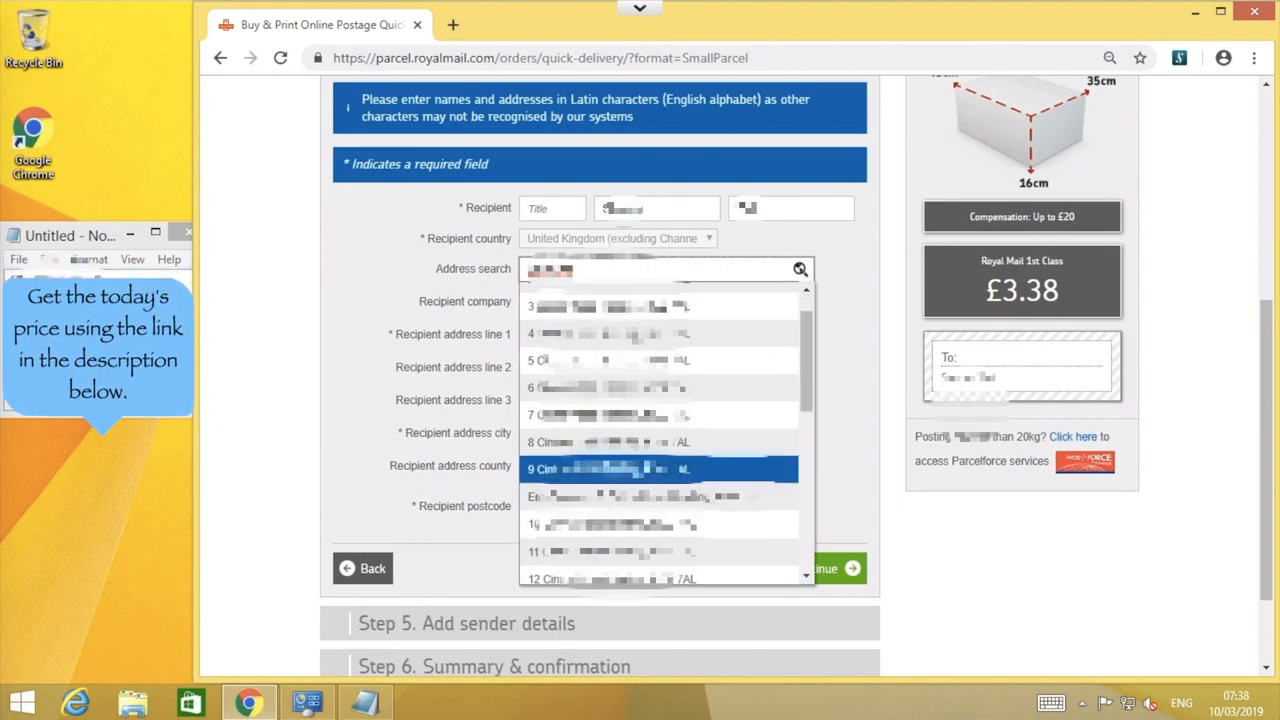
pyautogui.scroll(-3)
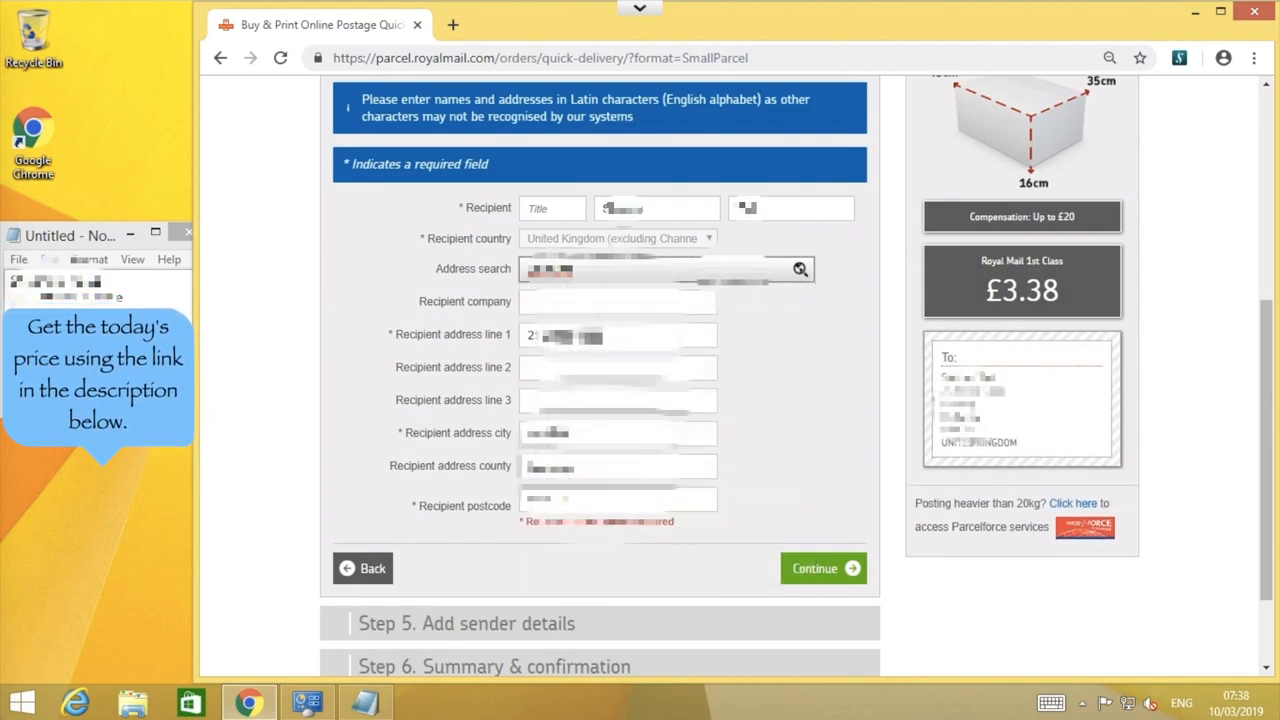
pyautogui.click(822, 568)
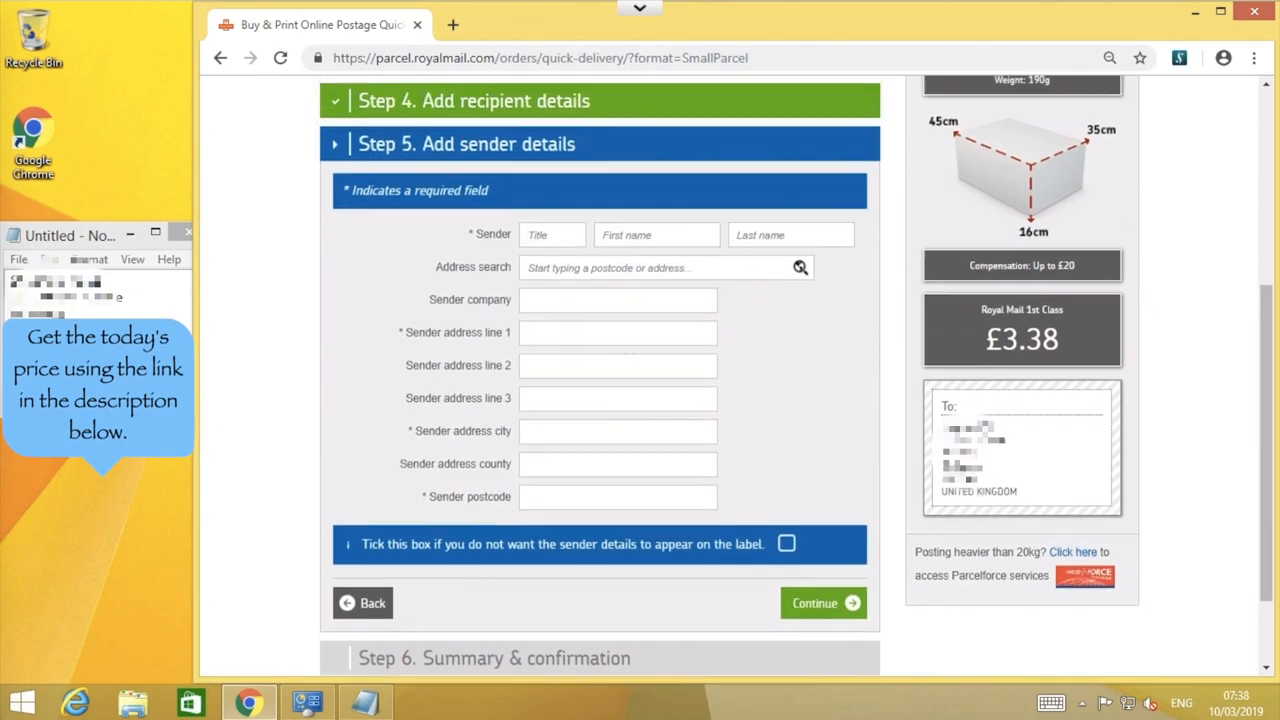
# Step: Enter the sender's name, pick their address from suggestions, and open the order summary
pyautogui.write('C')
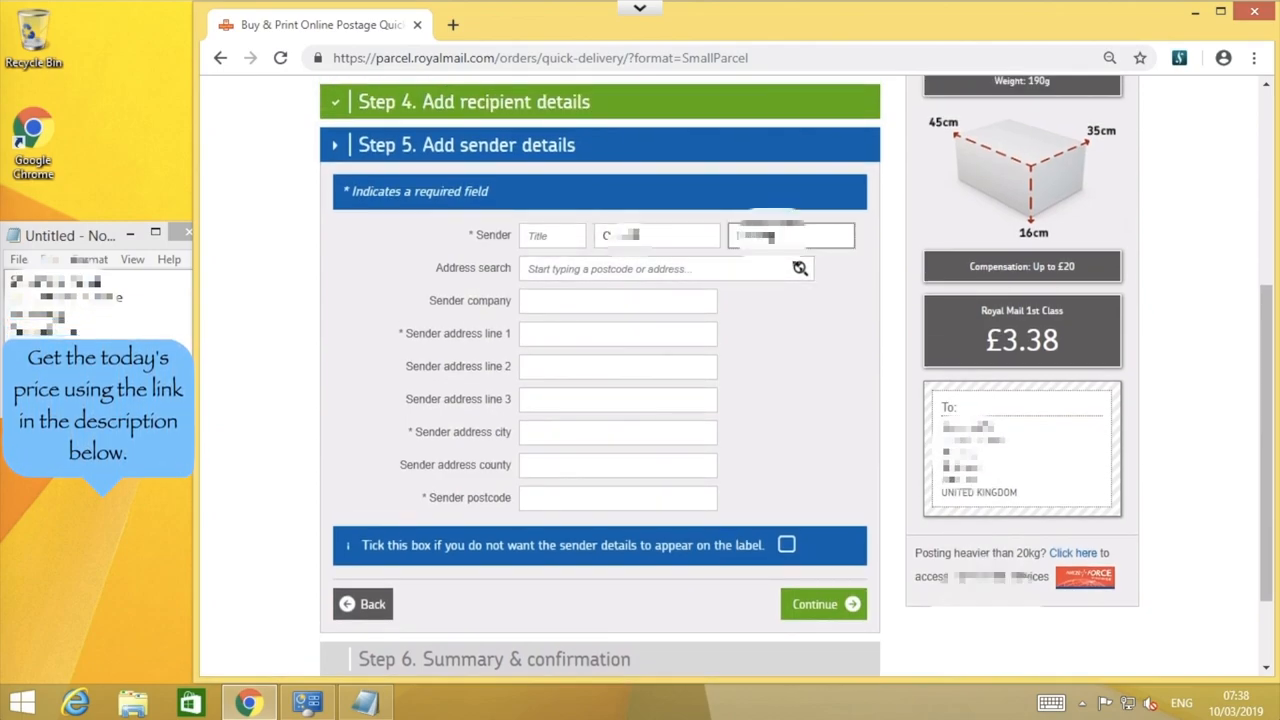
pyautogui.write('S')
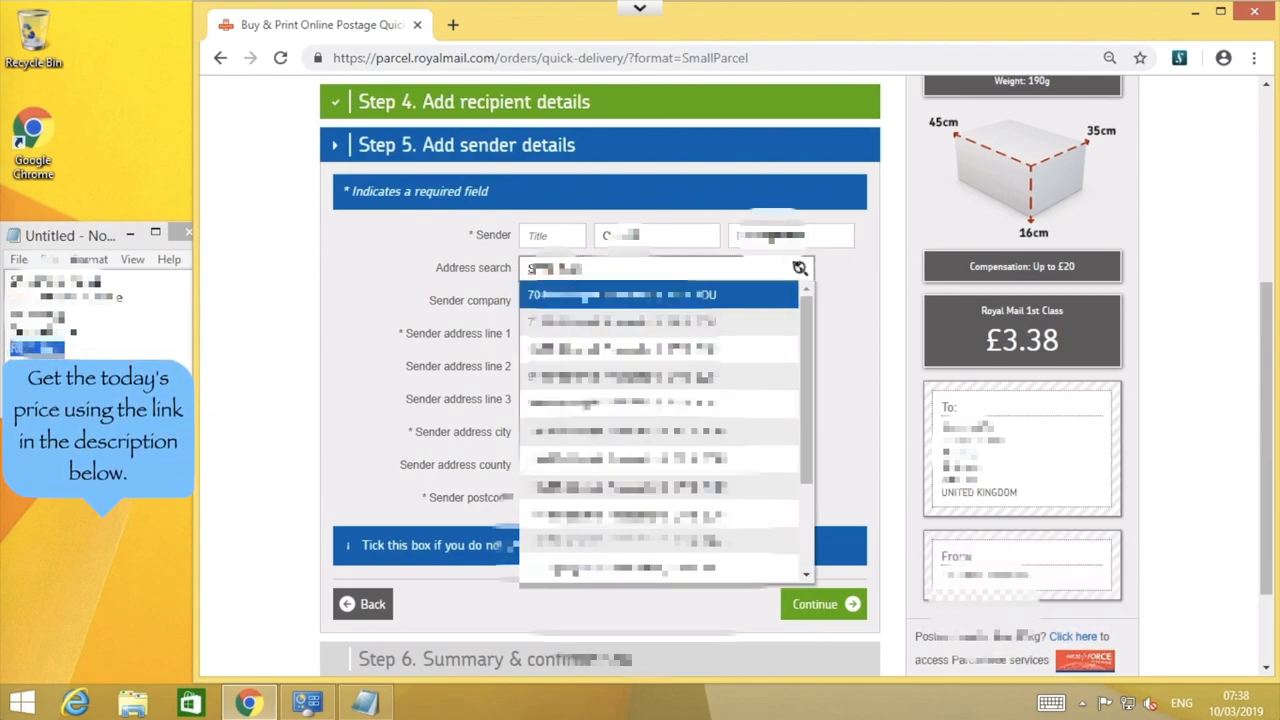
pyautogui.click(658, 294)
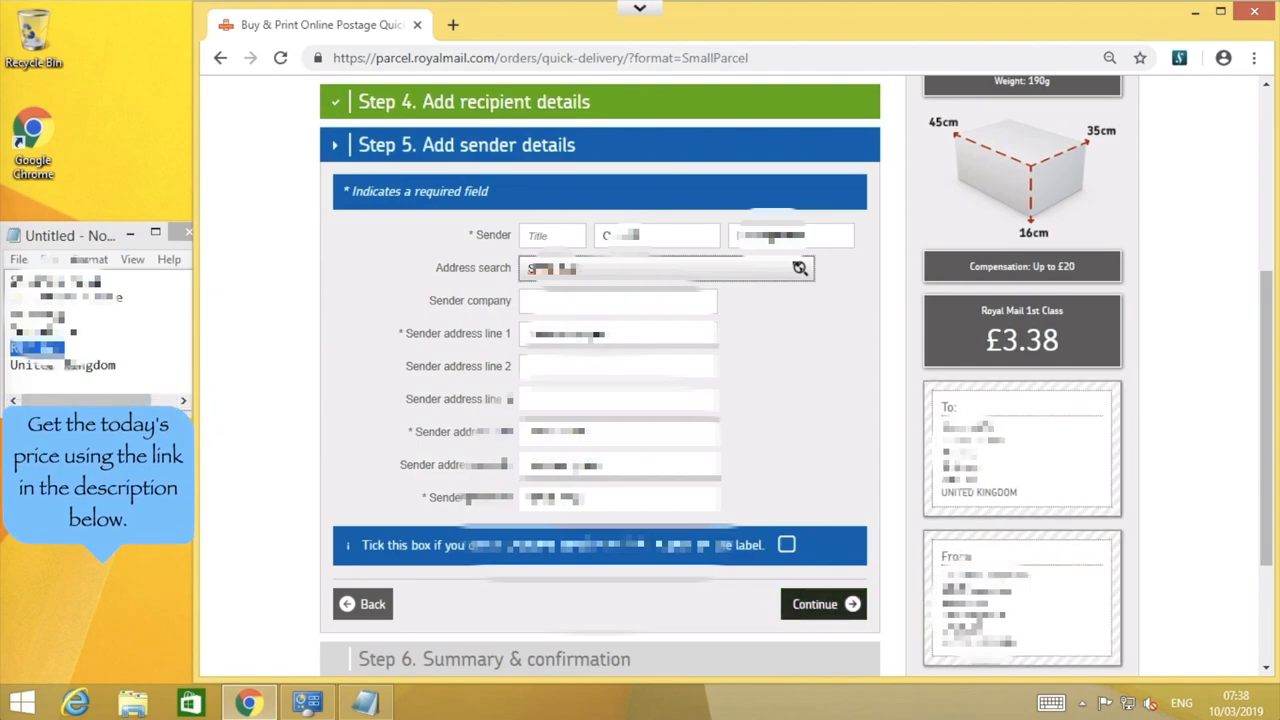
pyautogui.click(814, 603)
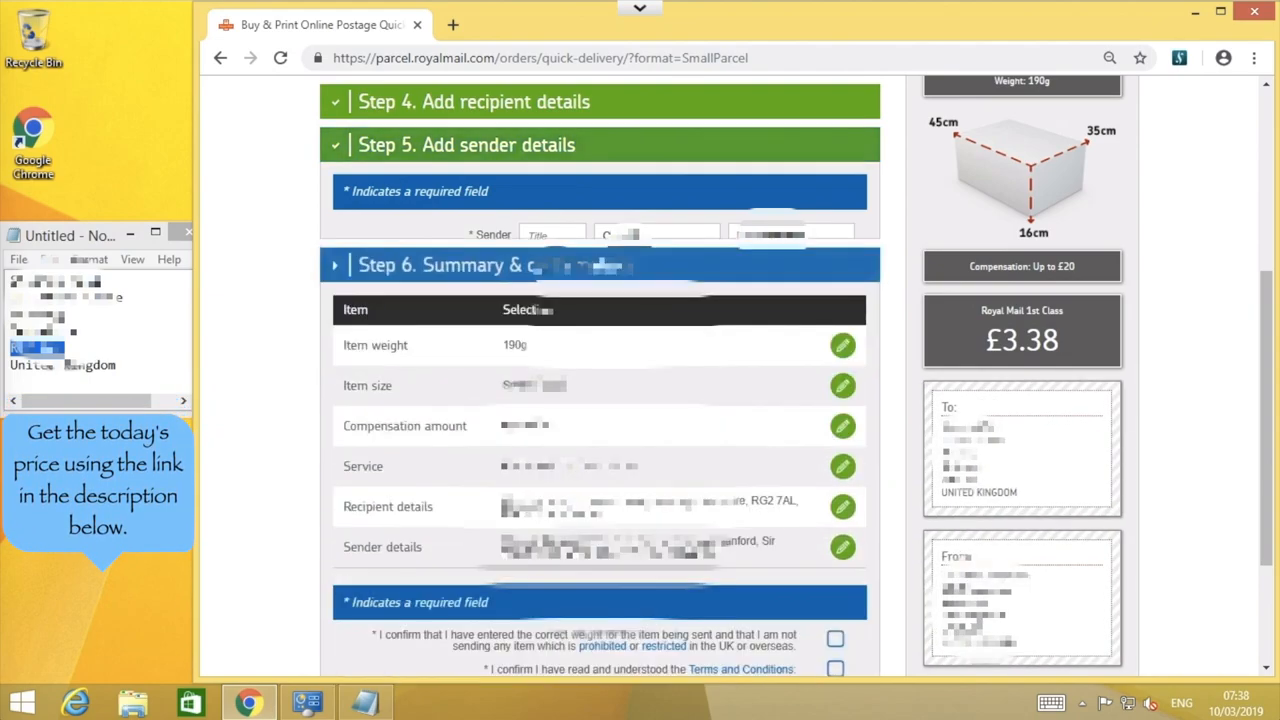
pyautogui.scroll(-3)
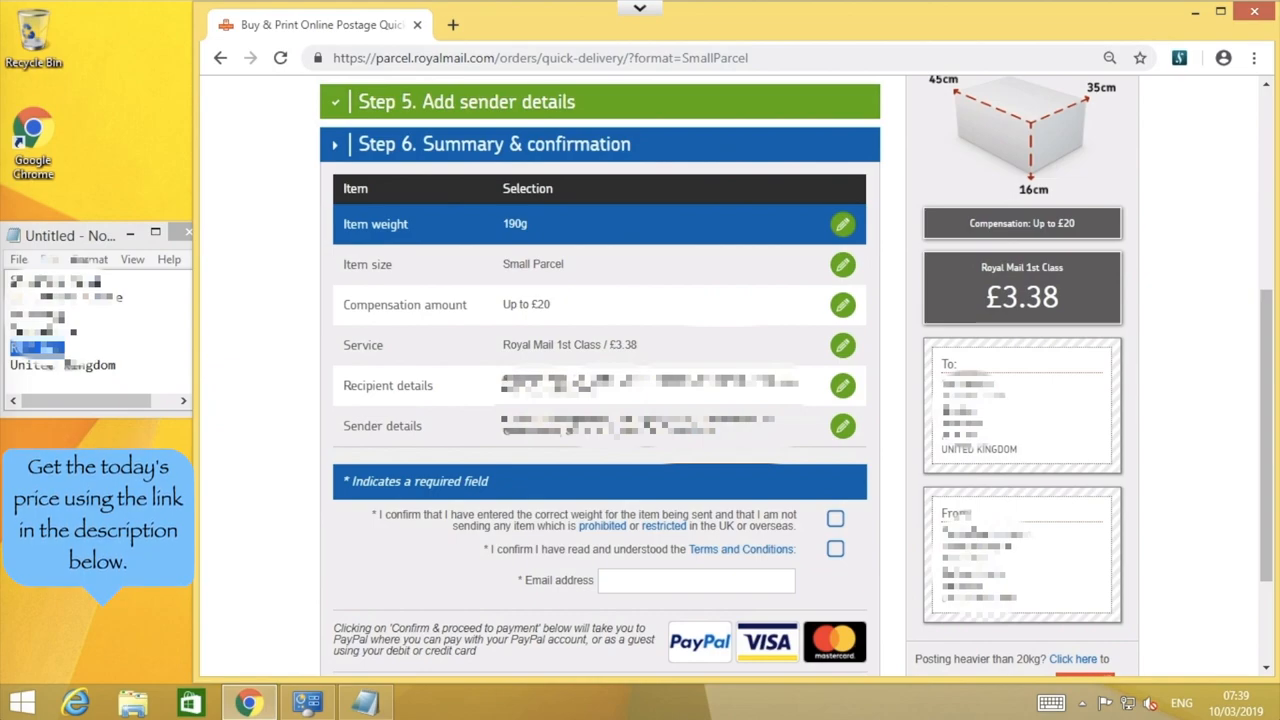
pyautogui.scroll(3)
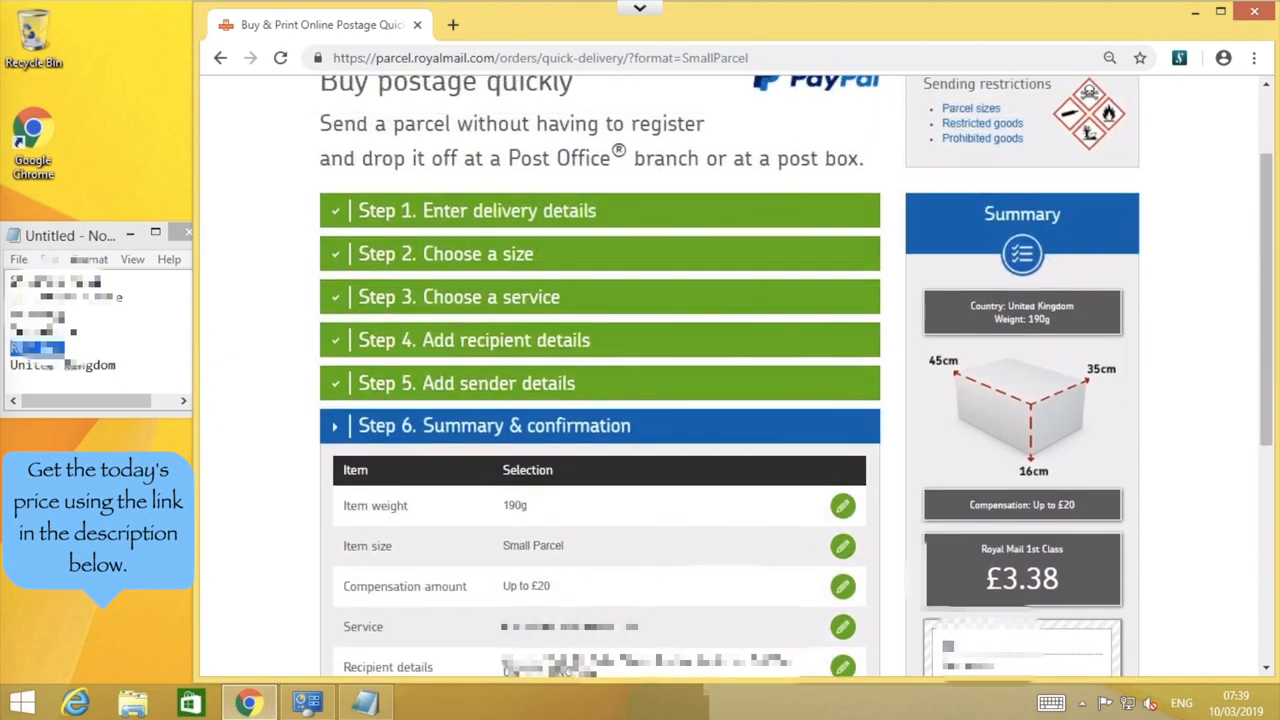
# Step: Reopen delivery details and change the item weight from 190 to 260 g
pyautogui.click(600, 210)
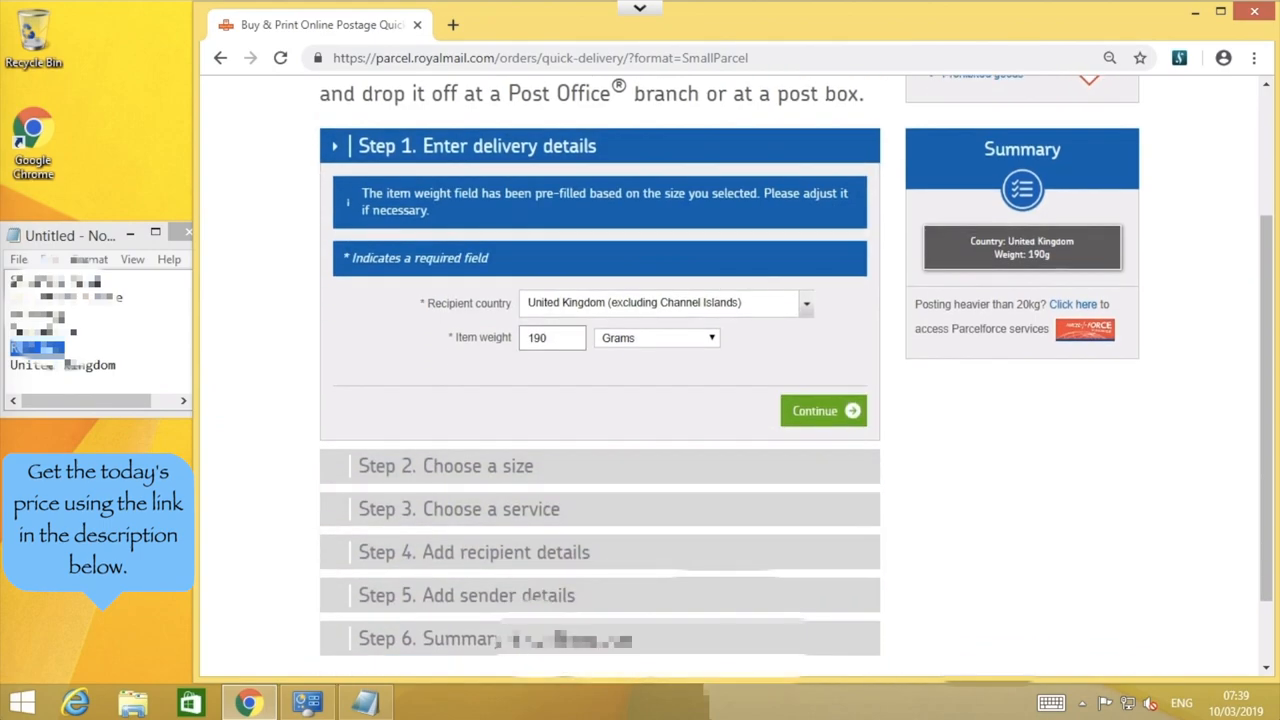
pyautogui.tripleClick(552, 337)
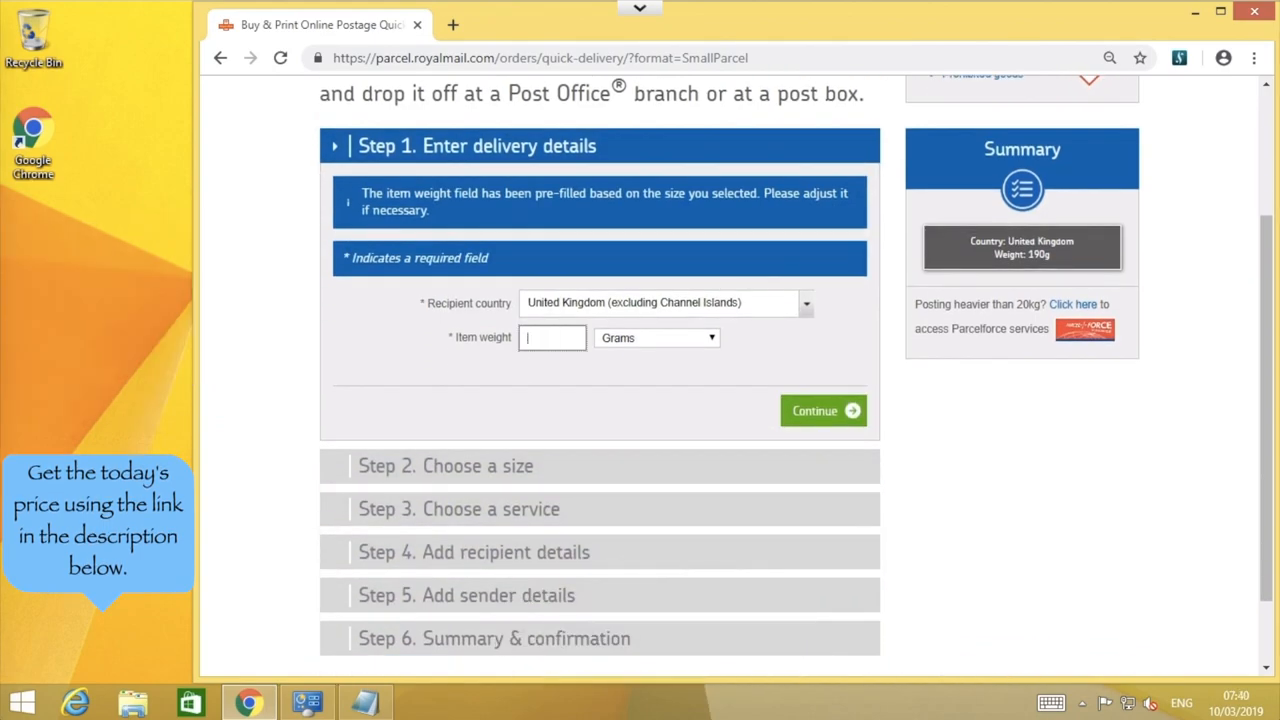
pyautogui.write('260')
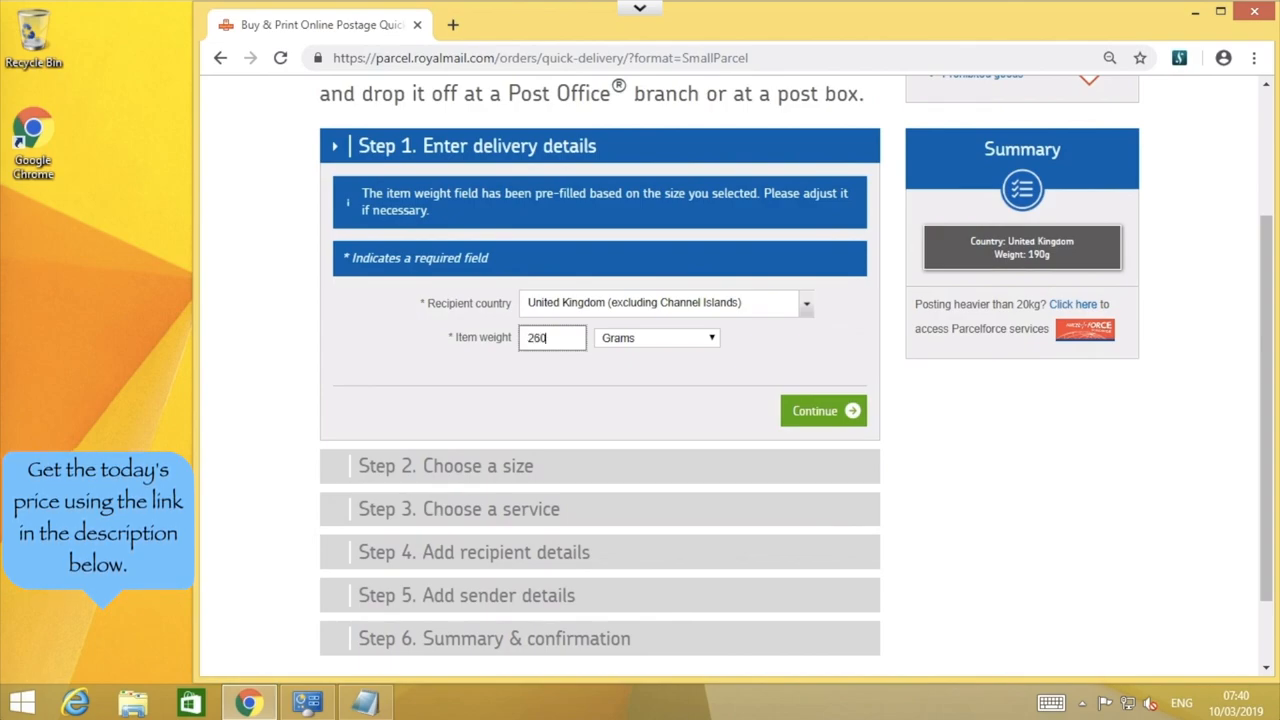
pyautogui.click(822, 410)
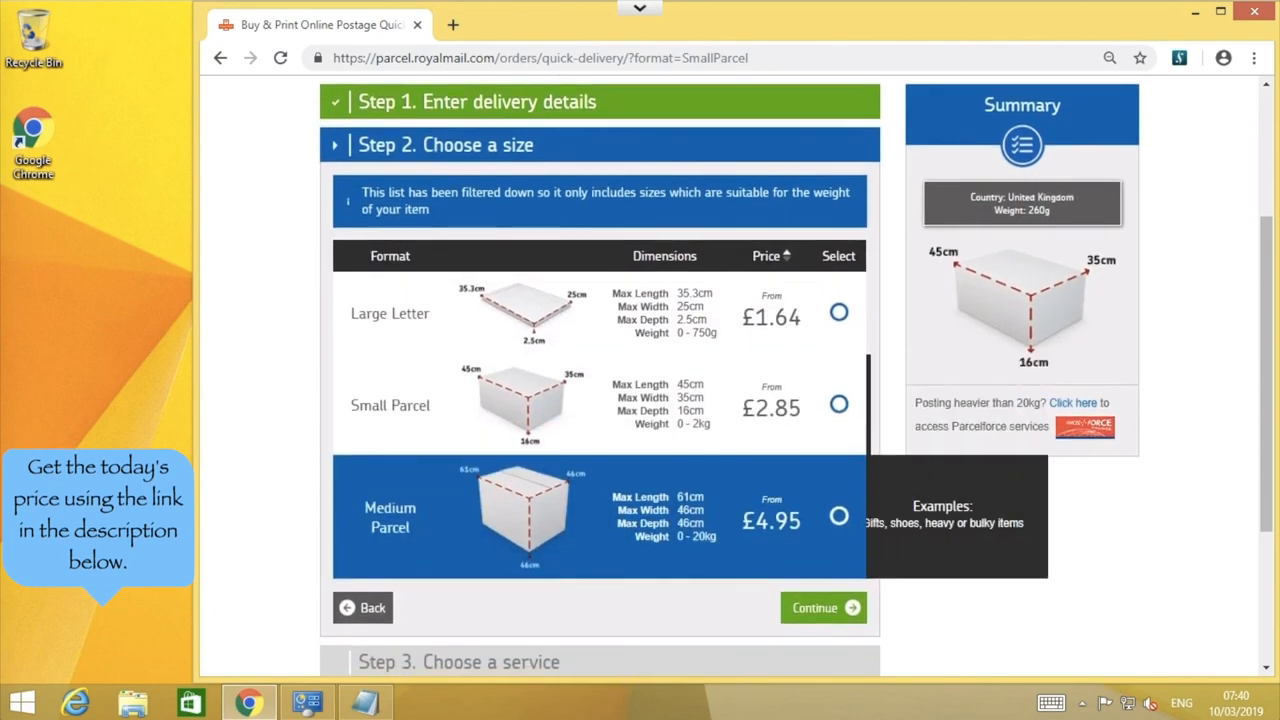
# Step: Keep Small Parcel and 1st Class, then submit the order for payment
pyautogui.click(823, 607)
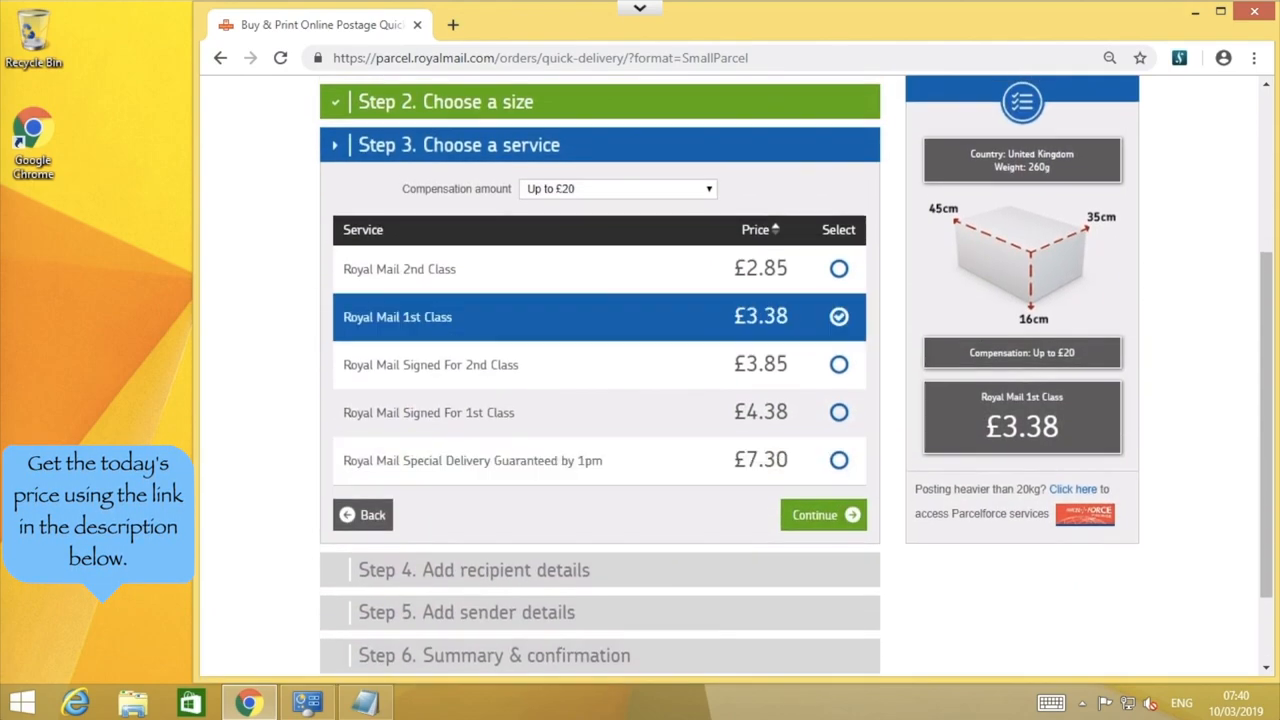
pyautogui.click(822, 514)
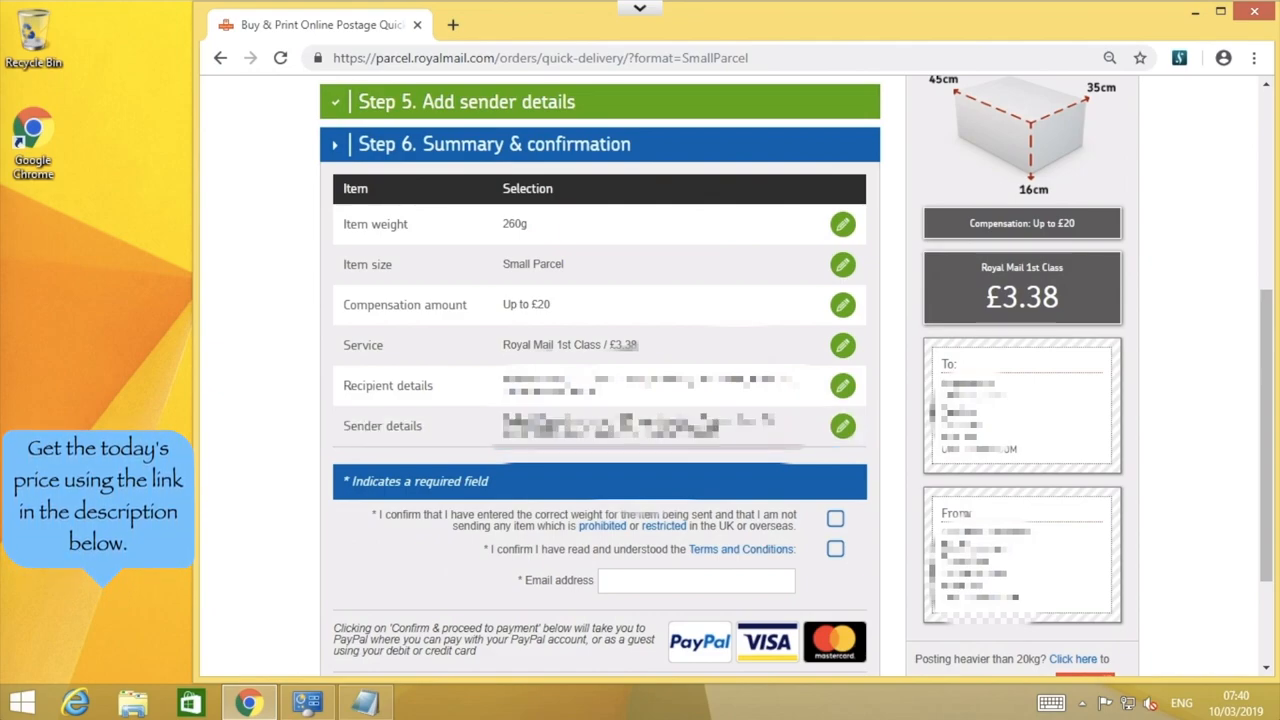
pyautogui.scroll(-3)
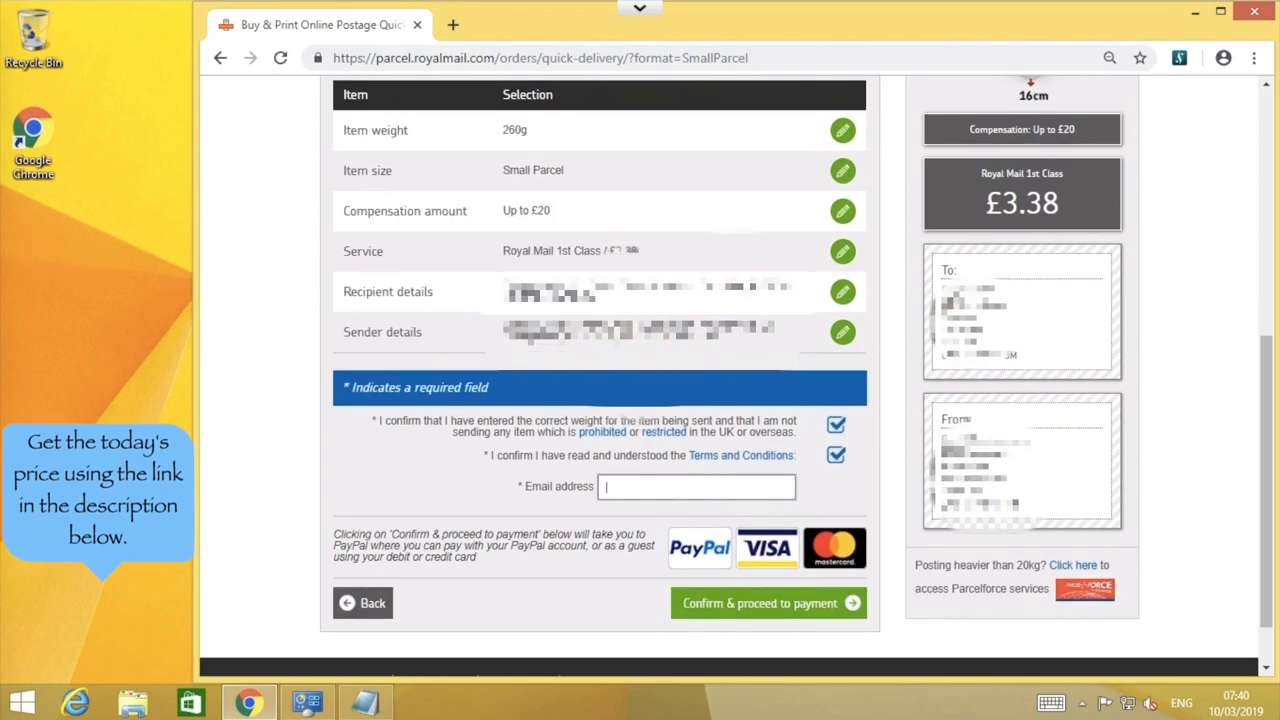
pyautogui.click(768, 603)
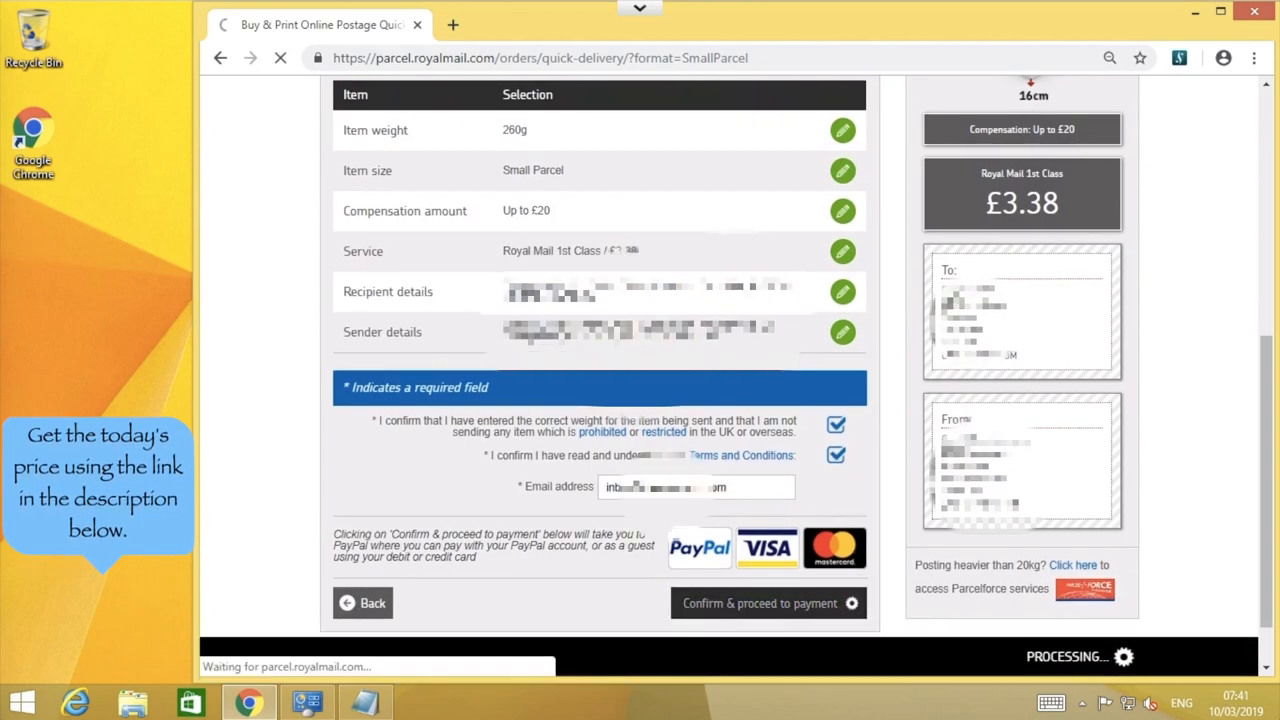
# Step: Log in to PayPal and pay the £3.38 postage from the PayPal balance
pyautogui.click(768, 603)
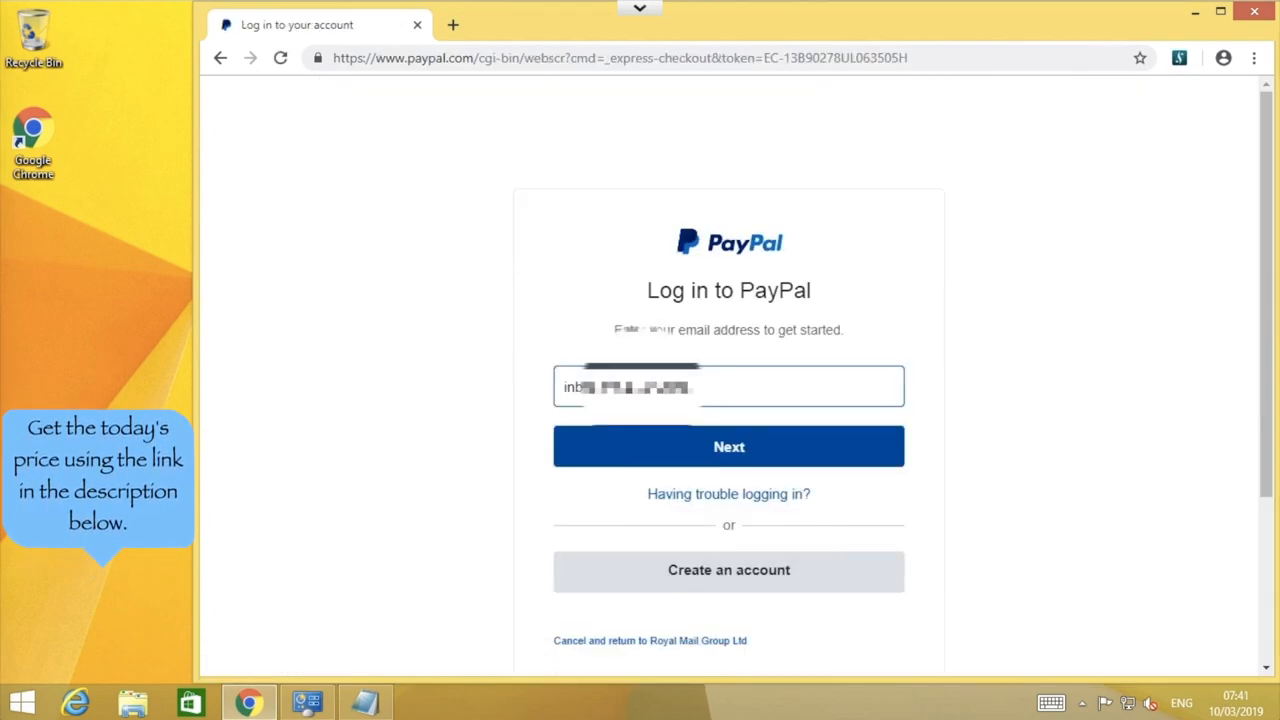
pyautogui.click(728, 446)
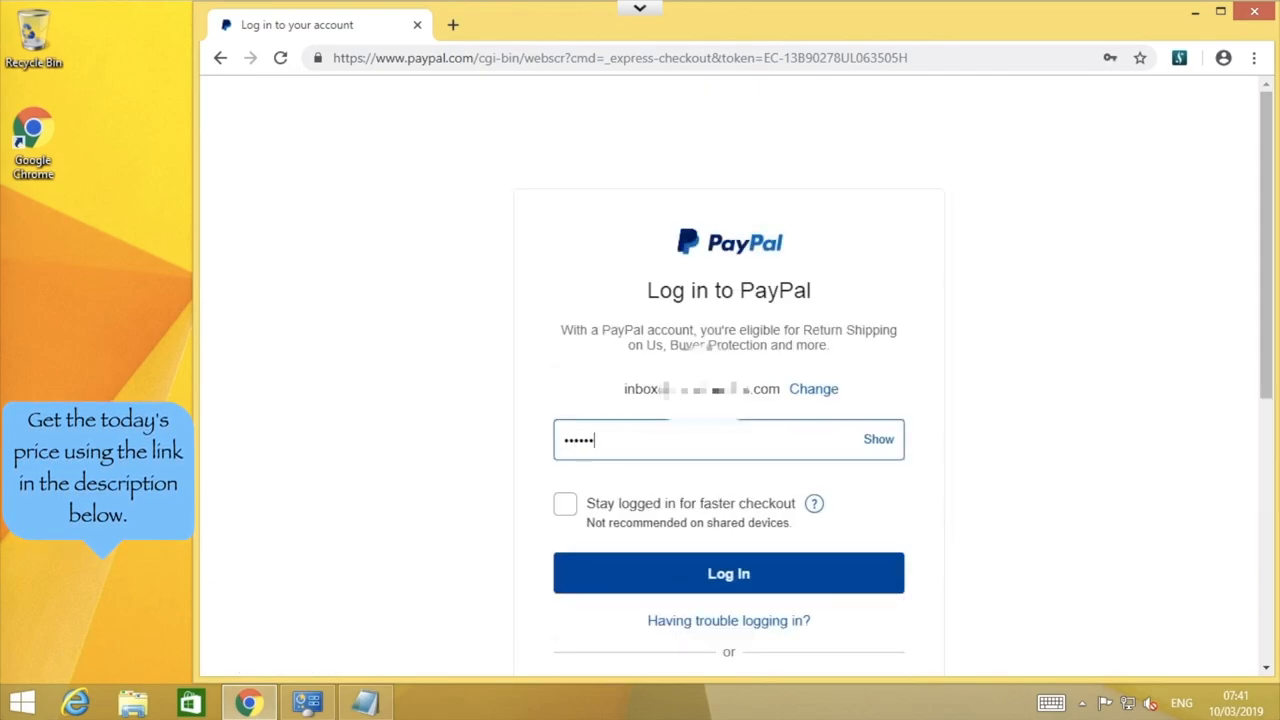
pyautogui.click(728, 573)
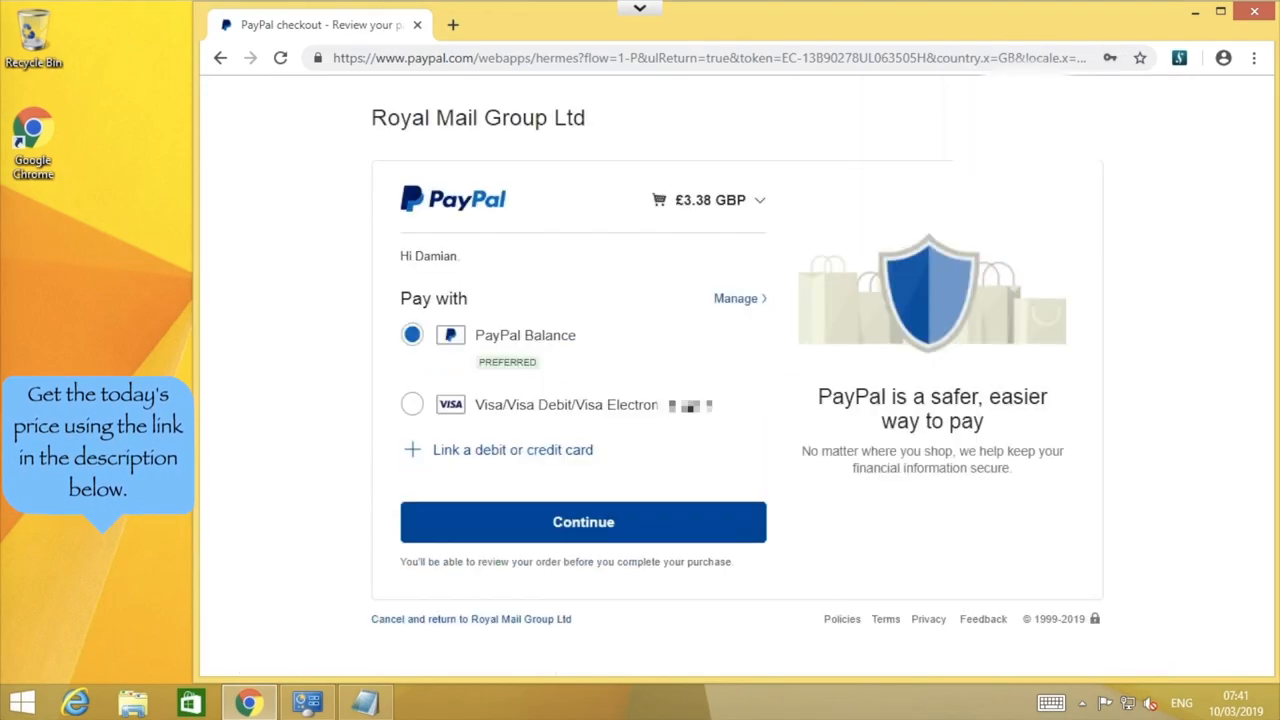
pyautogui.click(583, 521)
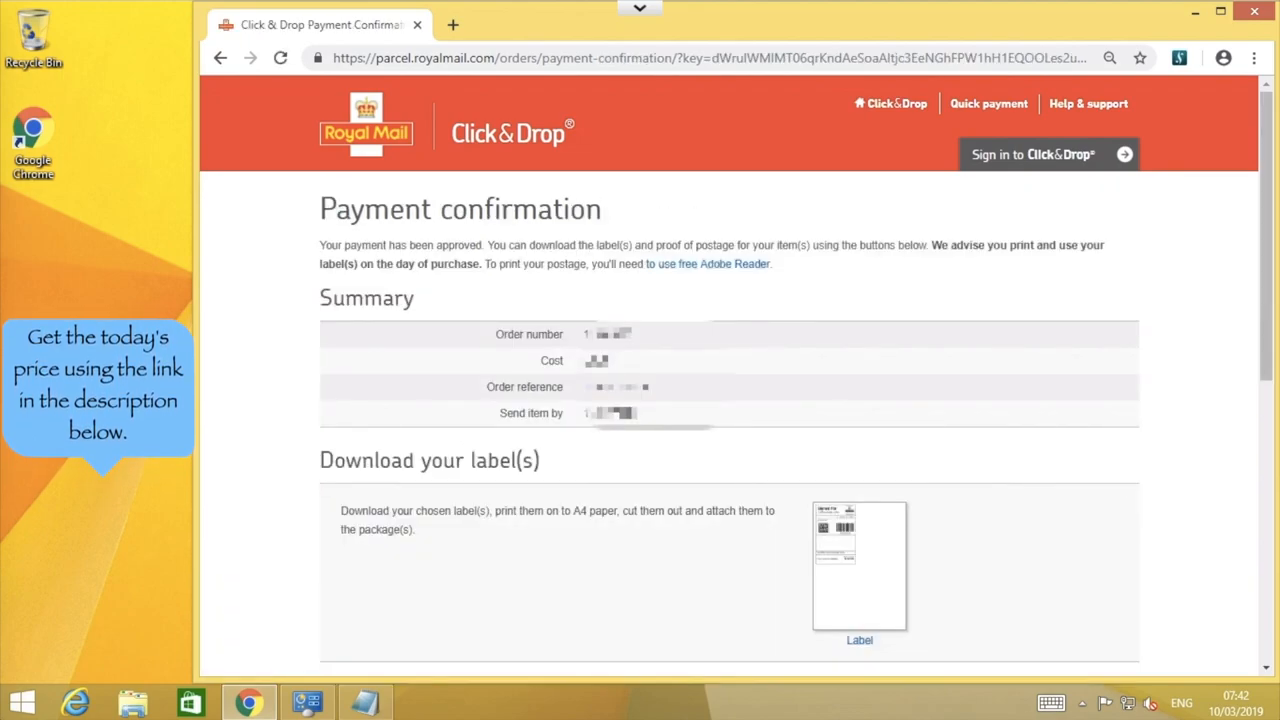
# Step: Download the postage label PDF and open it from the download bar
pyautogui.scroll(-3)
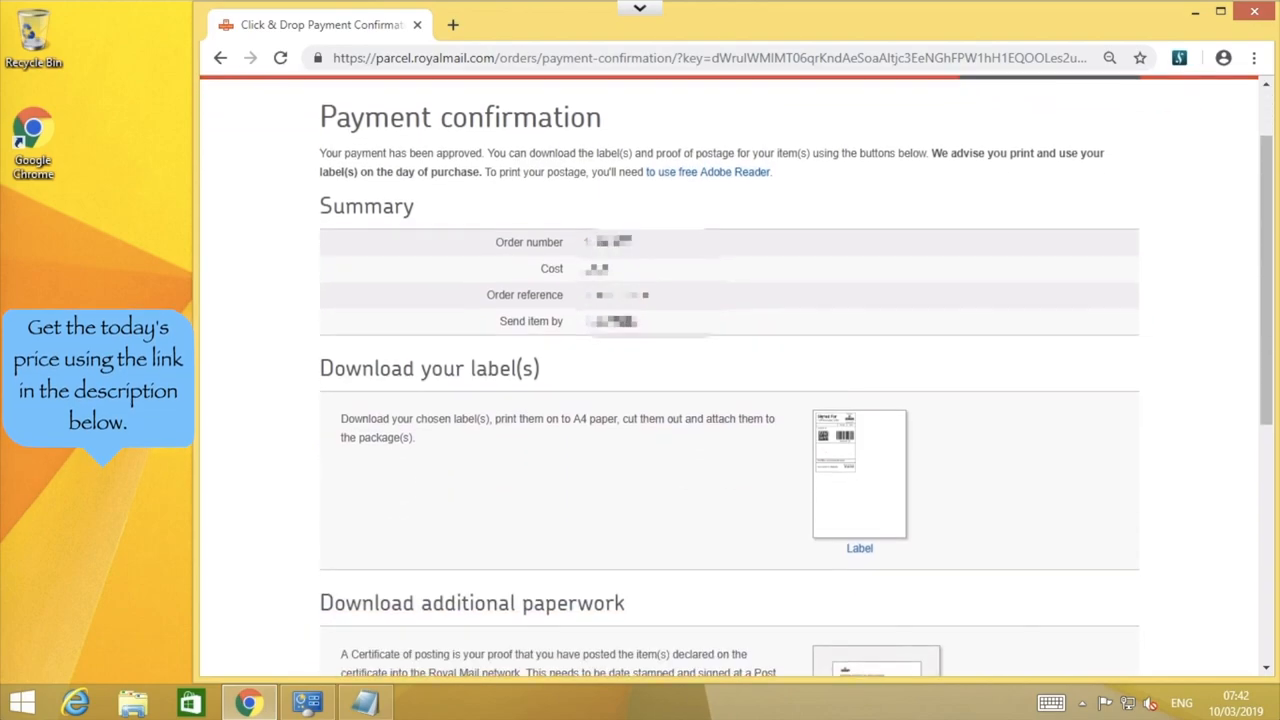
pyautogui.scroll(-3)
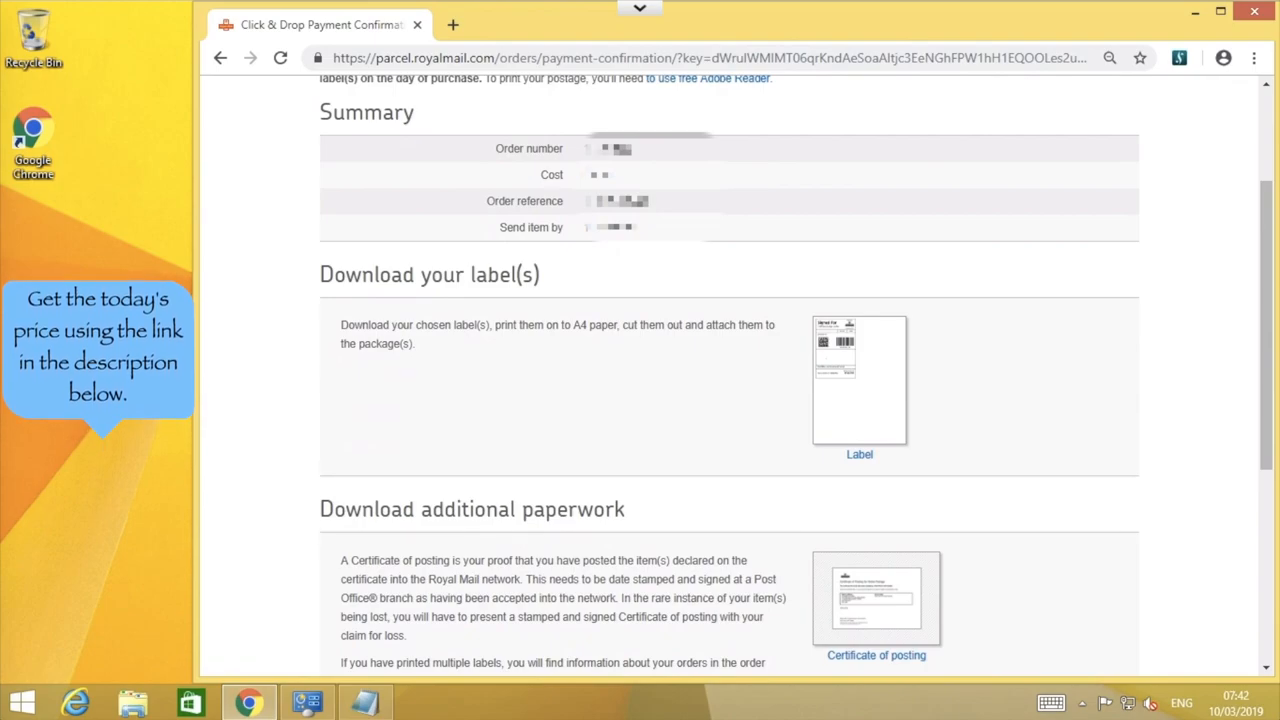
pyautogui.scroll(-3)
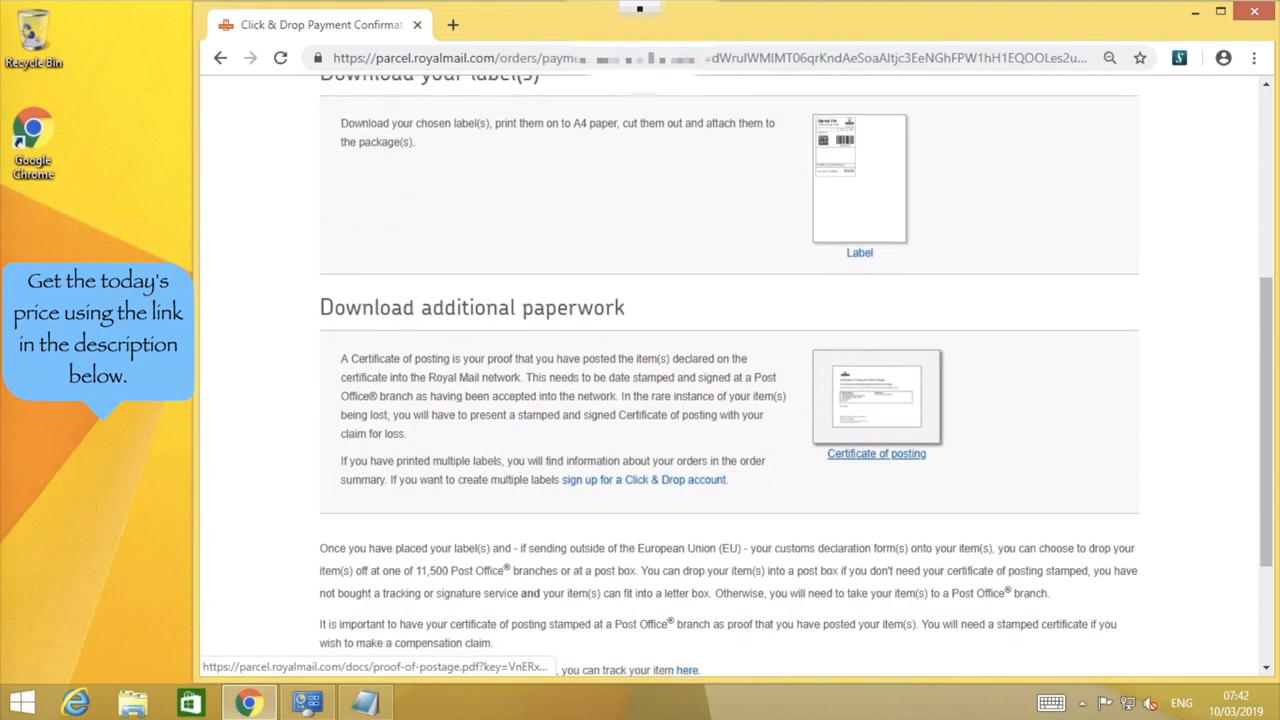
pyautogui.scroll(3)
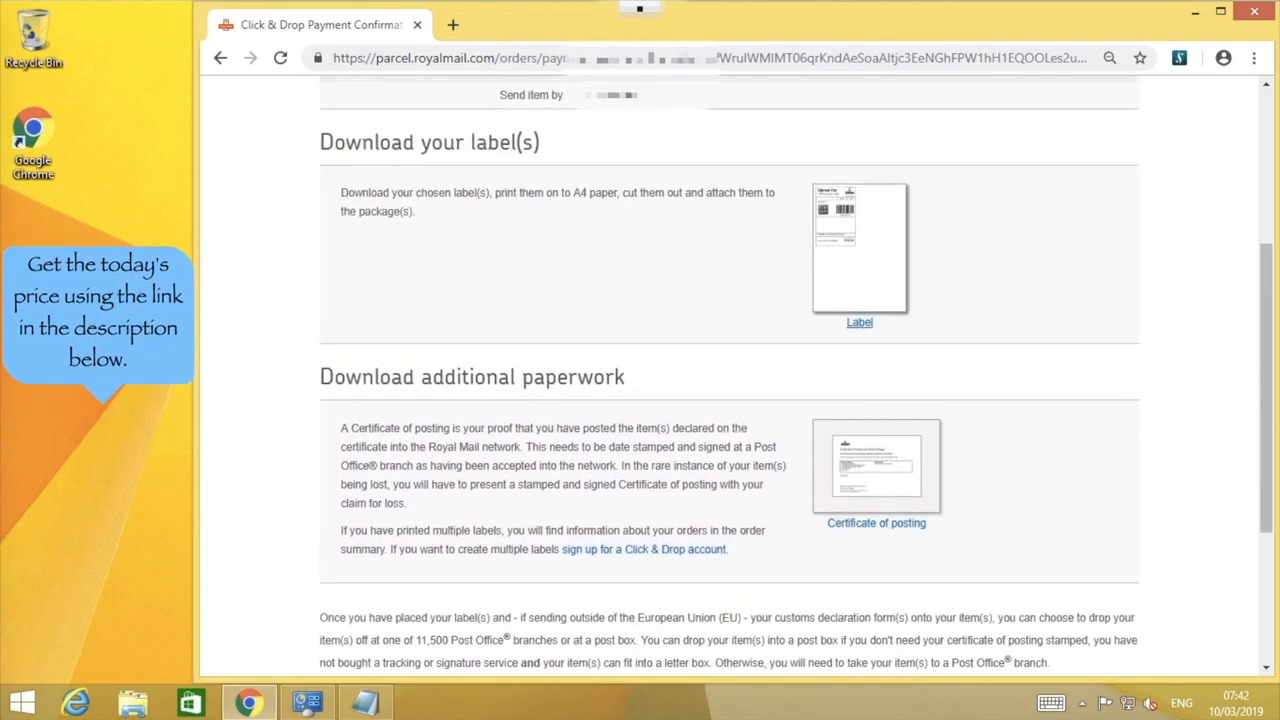
pyautogui.click(859, 322)
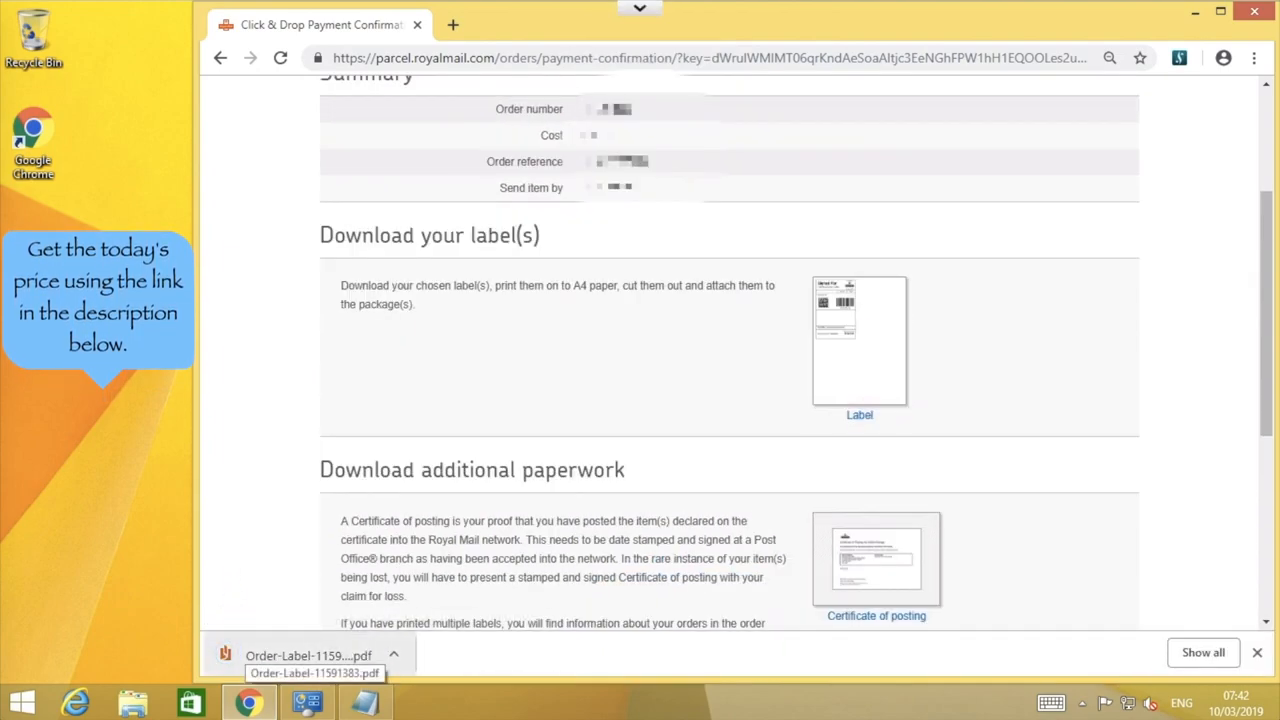
pyautogui.click(393, 655)
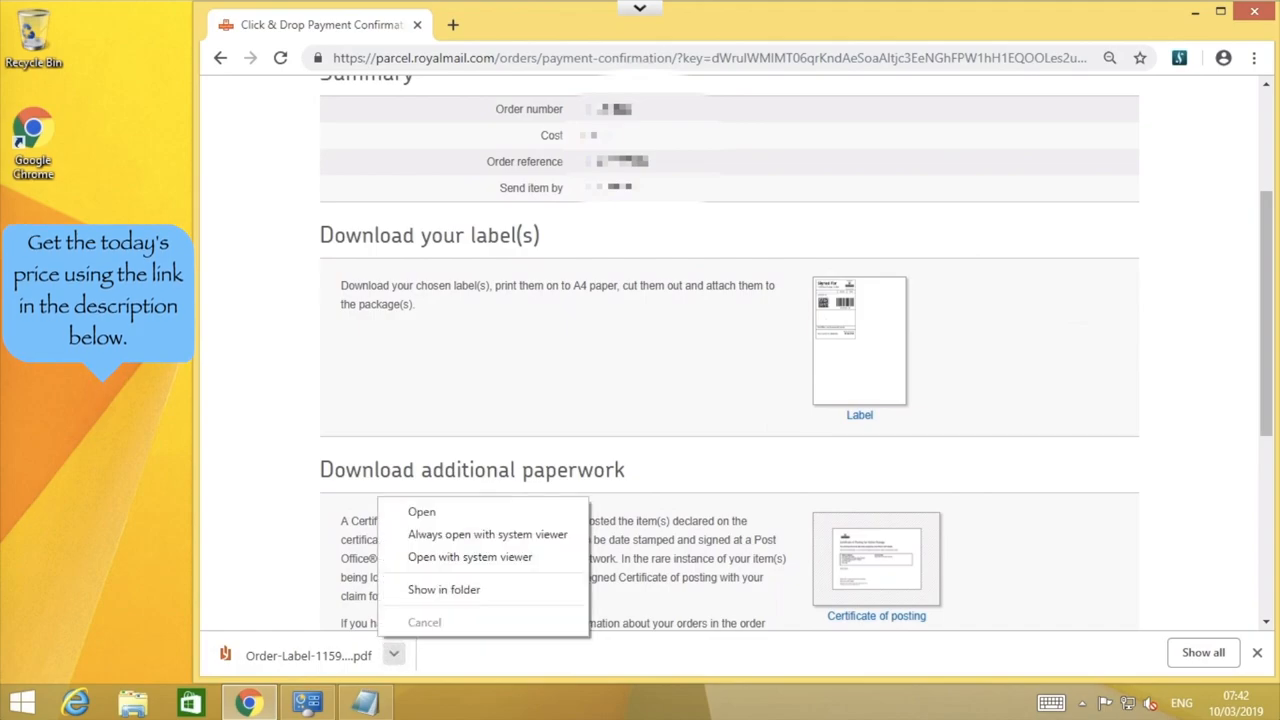
pyautogui.click(444, 589)
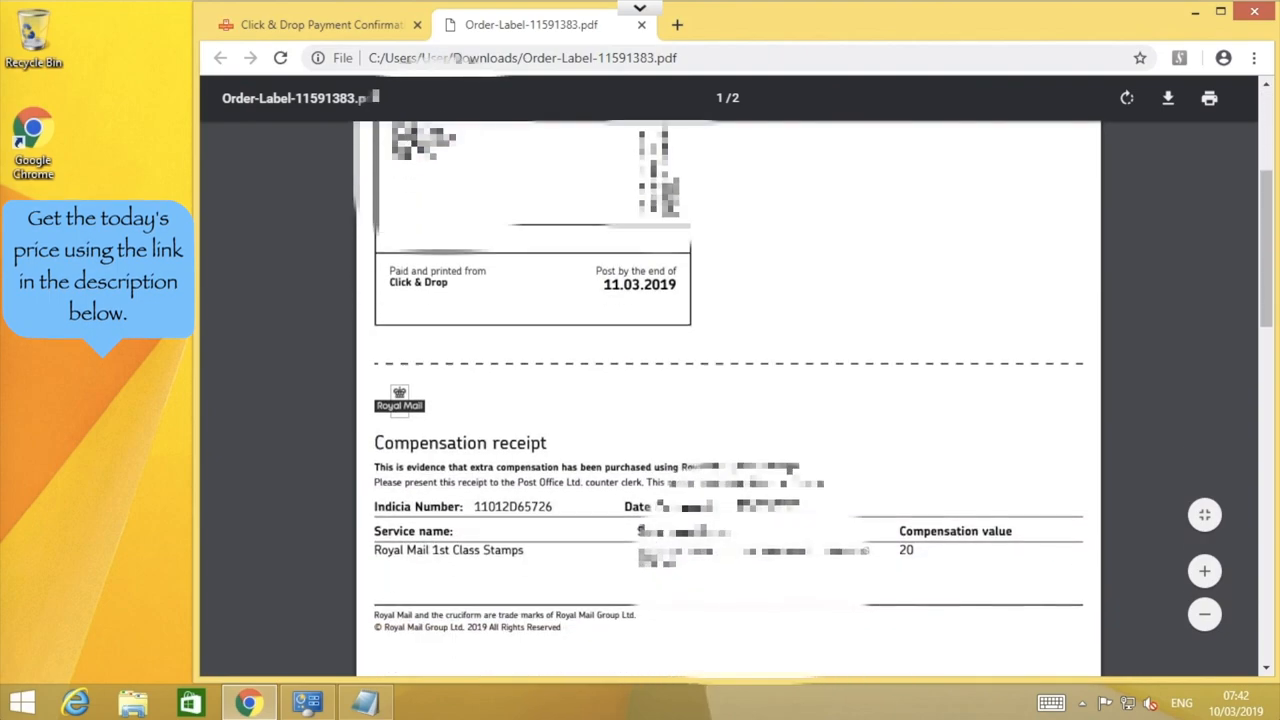
pyautogui.click(1204, 614)
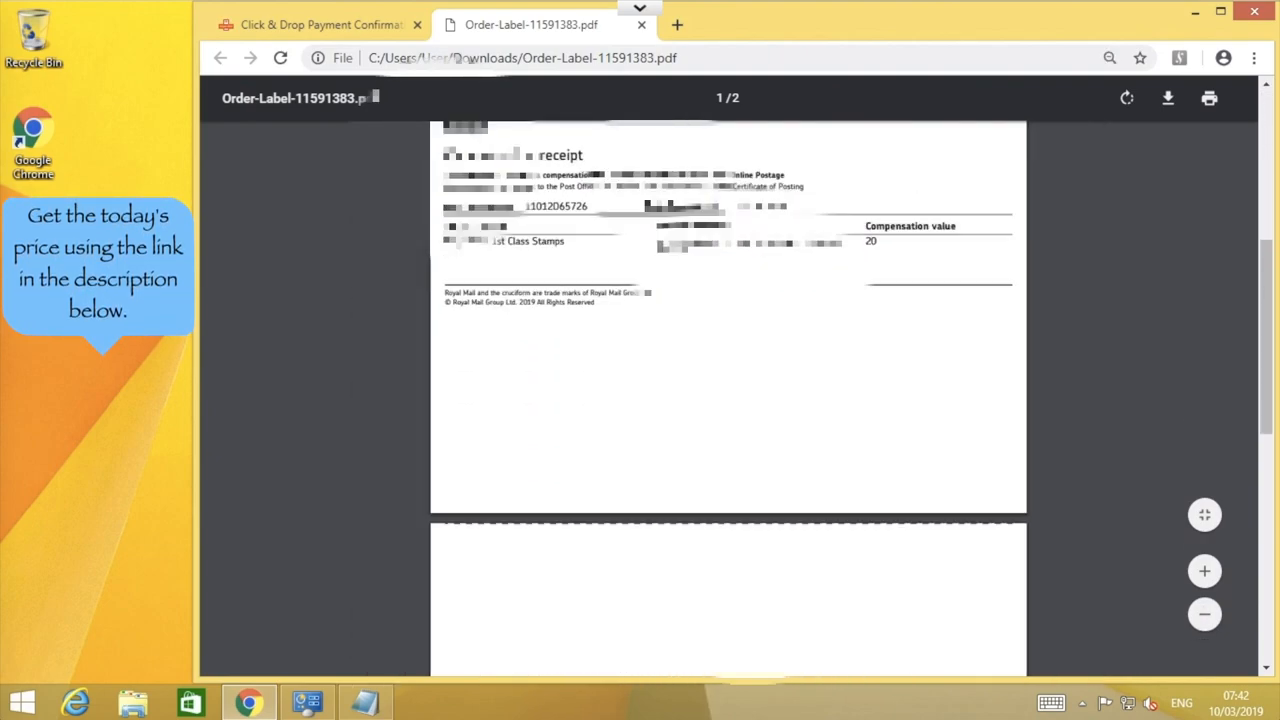
pyautogui.scroll(-3)
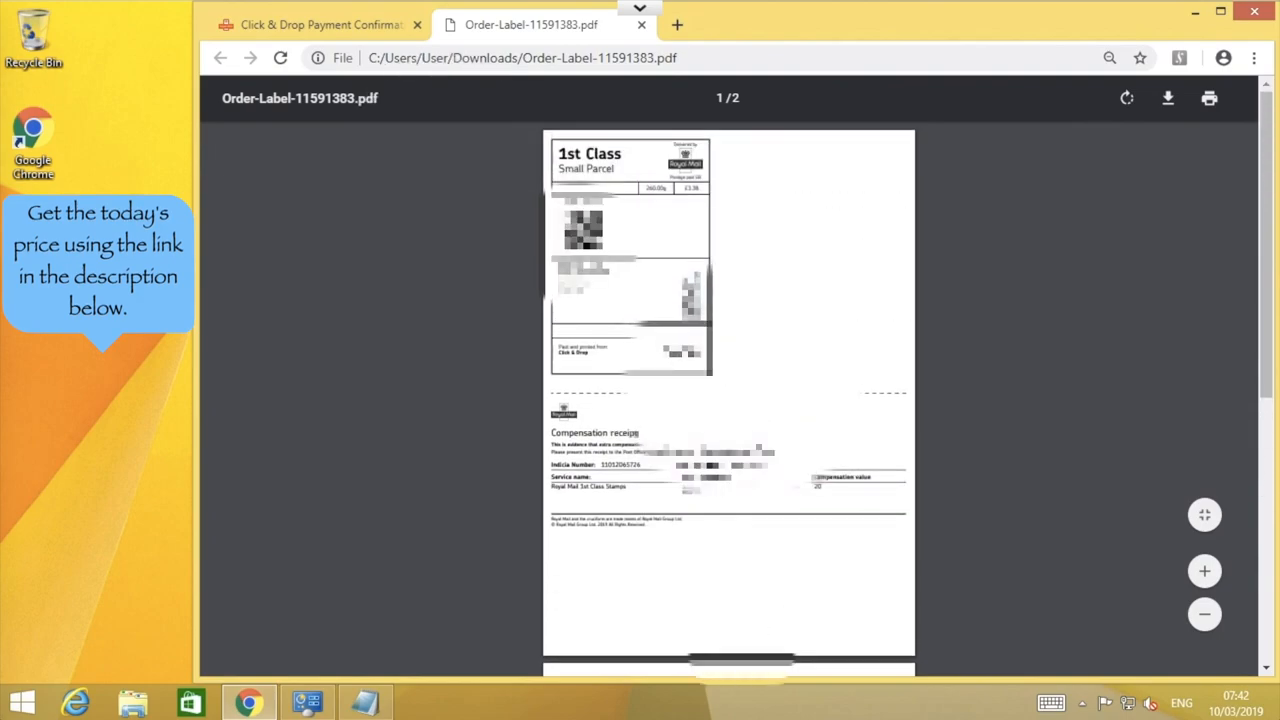
pyautogui.scroll(-3)
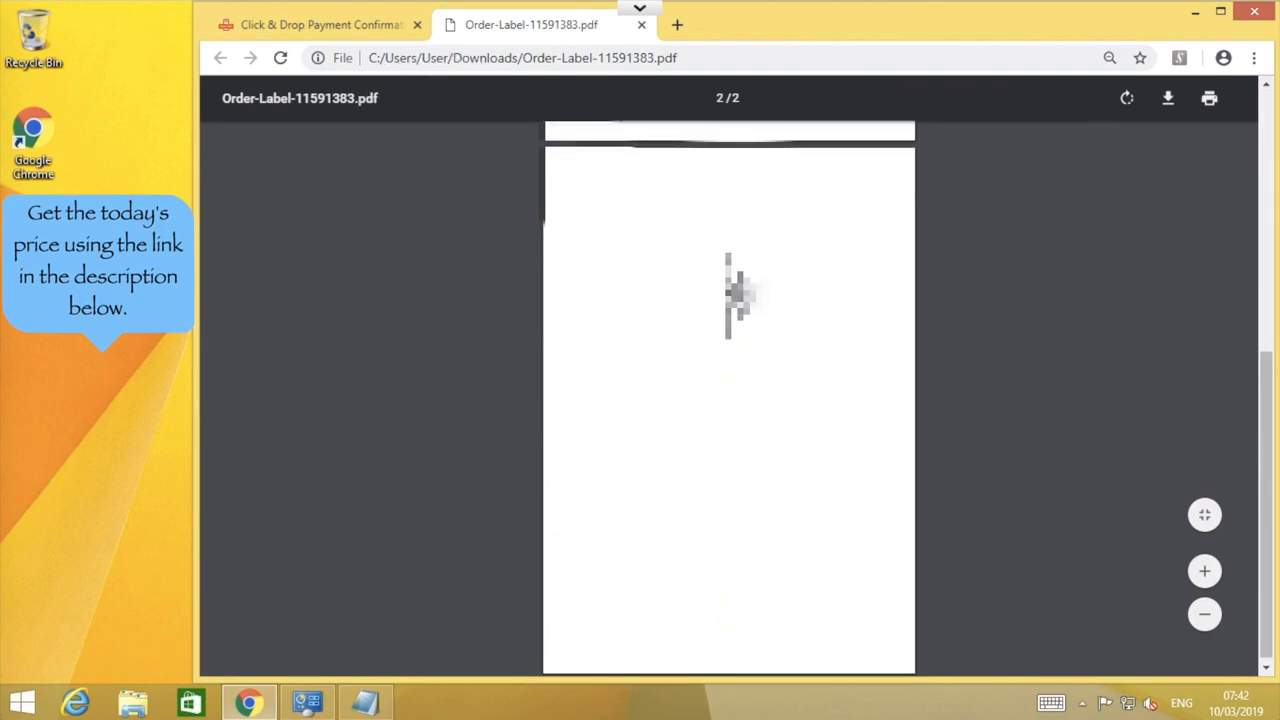
pyautogui.scroll(3)
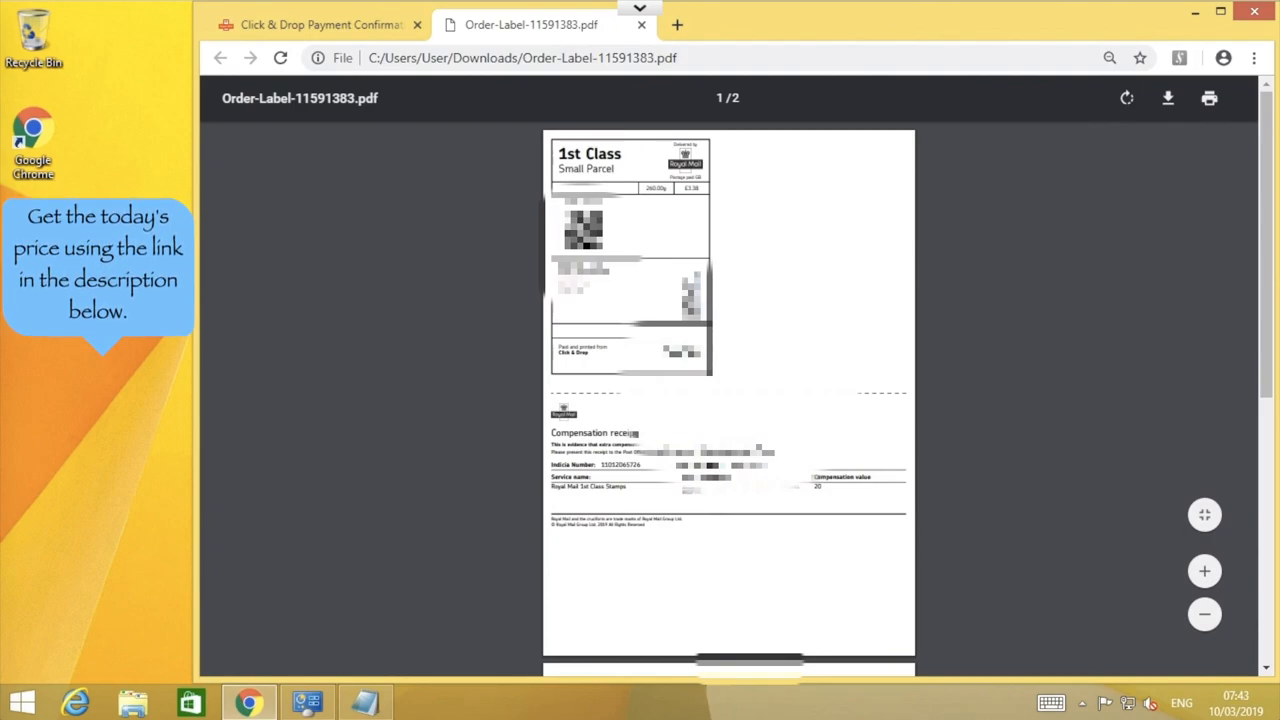
pyautogui.moveTo(1208, 98)
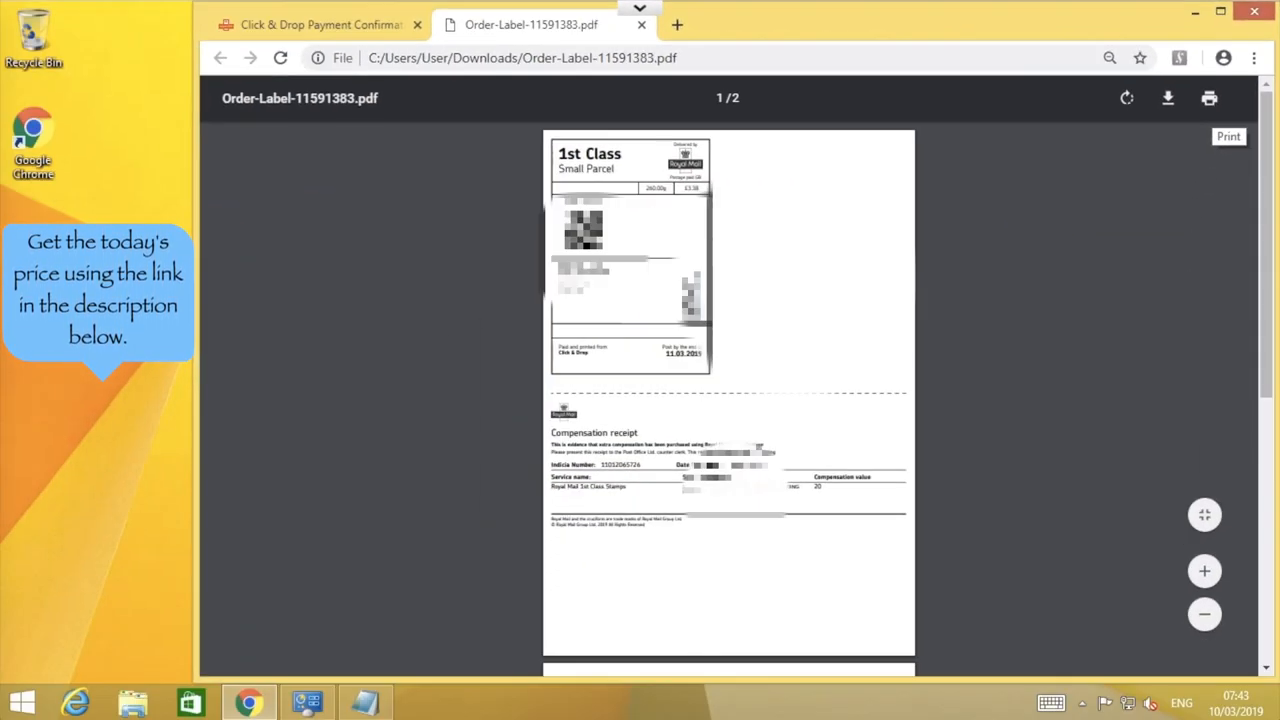
# Step: Open print settings for the label, set Pages to 1 only, and show the printer list
pyautogui.click(1209, 98)
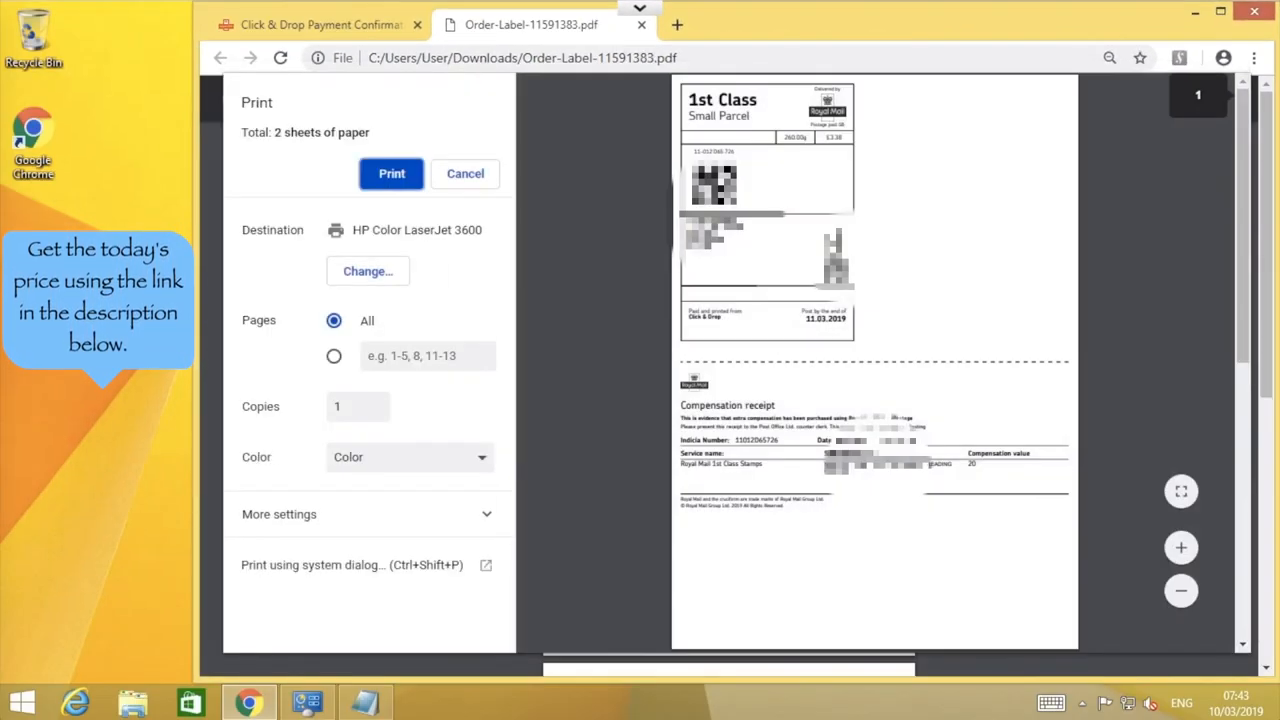
pyautogui.scroll(-3)
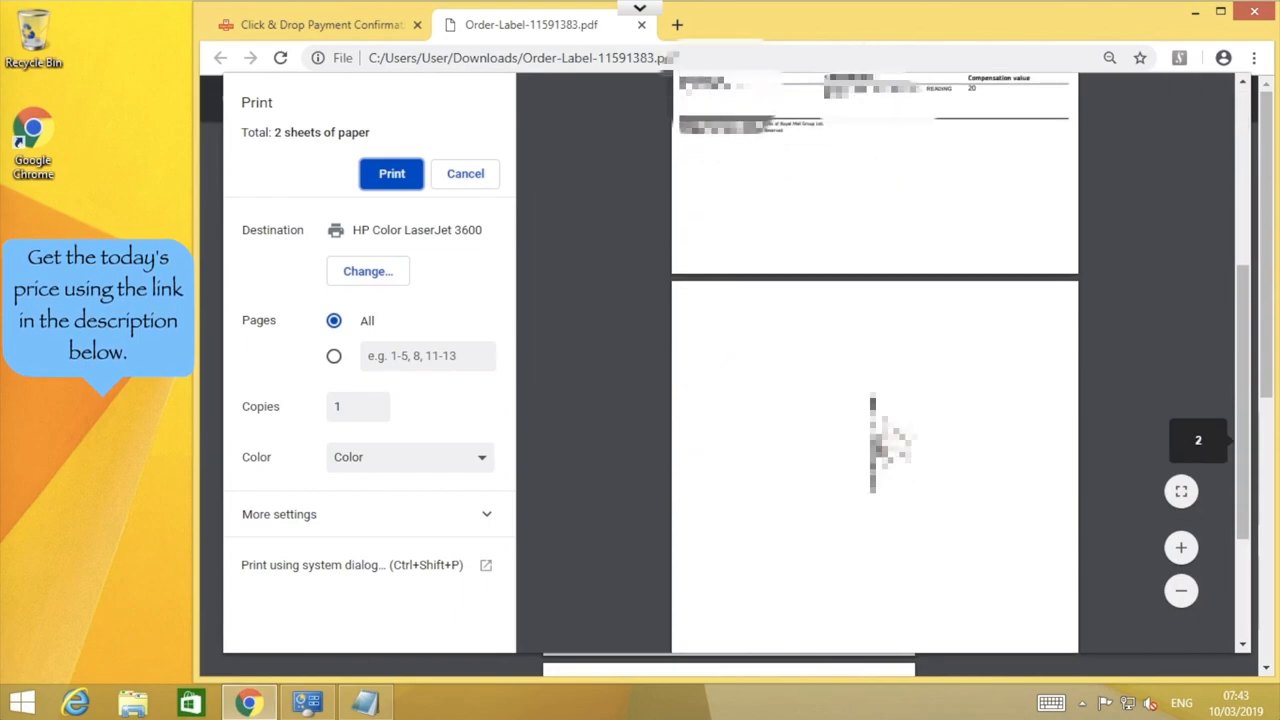
pyautogui.click(334, 355)
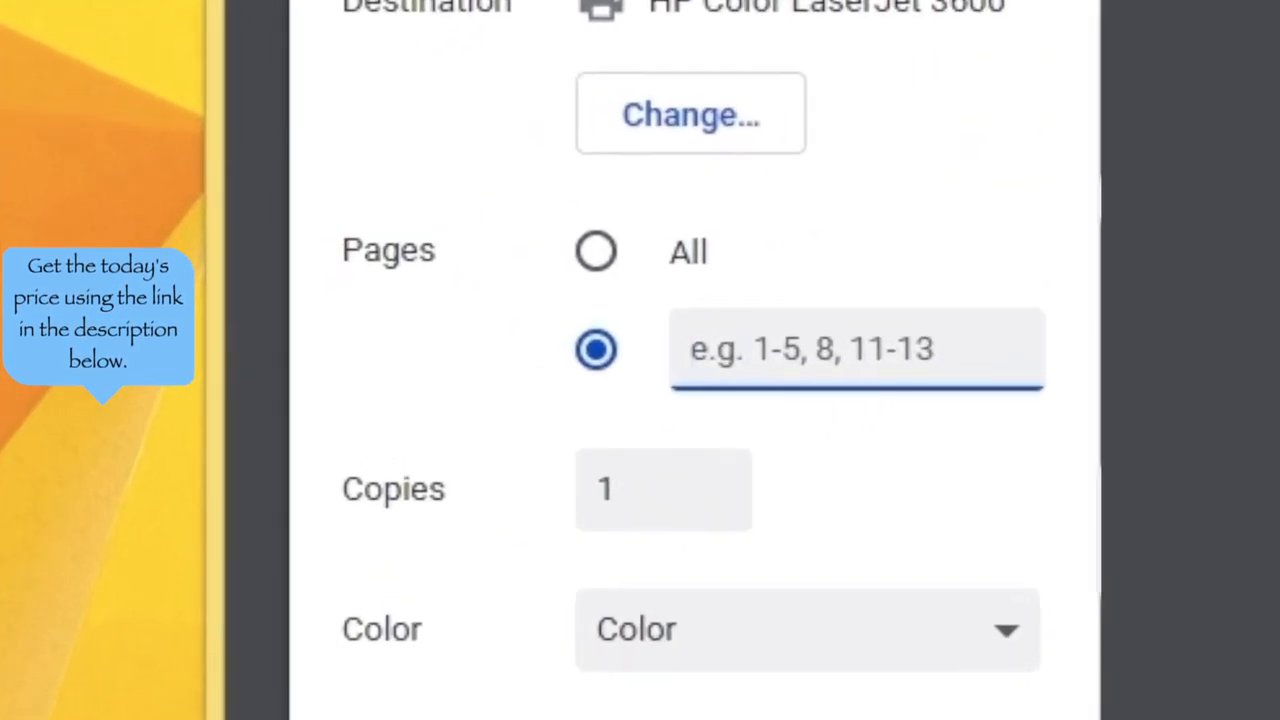
pyautogui.write('1')
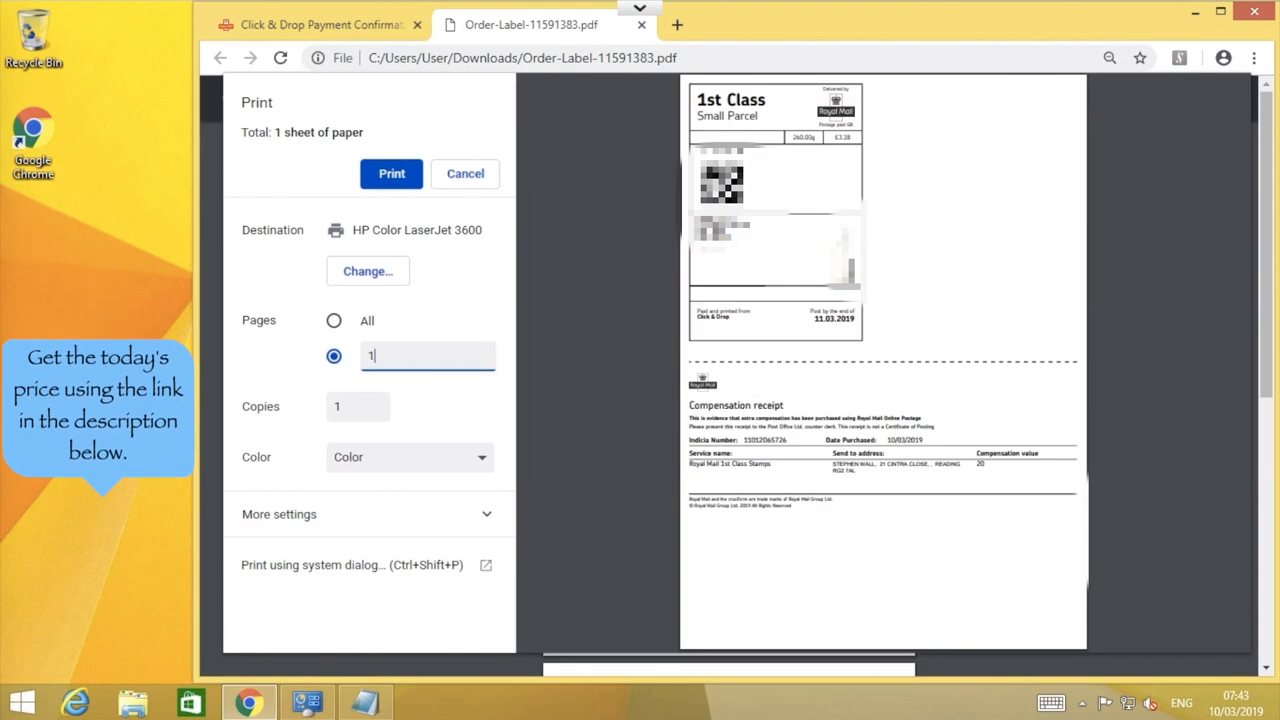
pyautogui.click(367, 271)
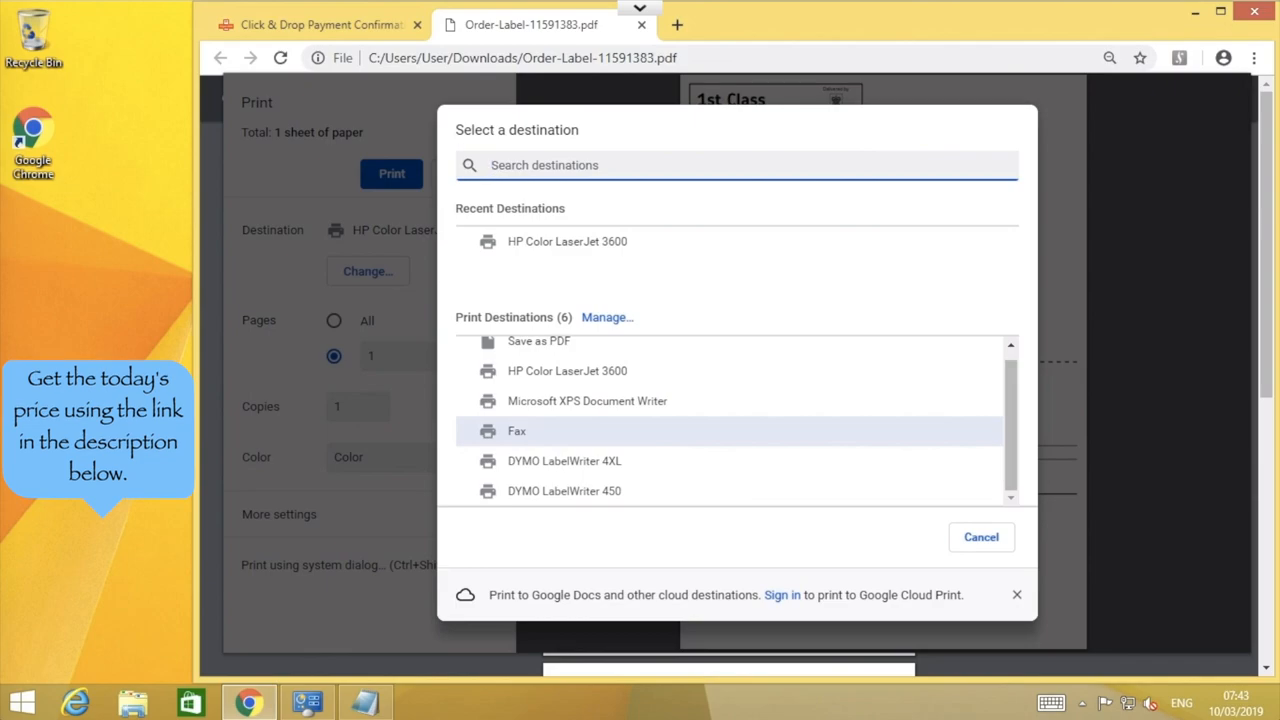
# Step: Choose DYMO LabelWriter 4XL as destination, using 1744907 4 in x 6 in paper
pyautogui.click(564, 461)
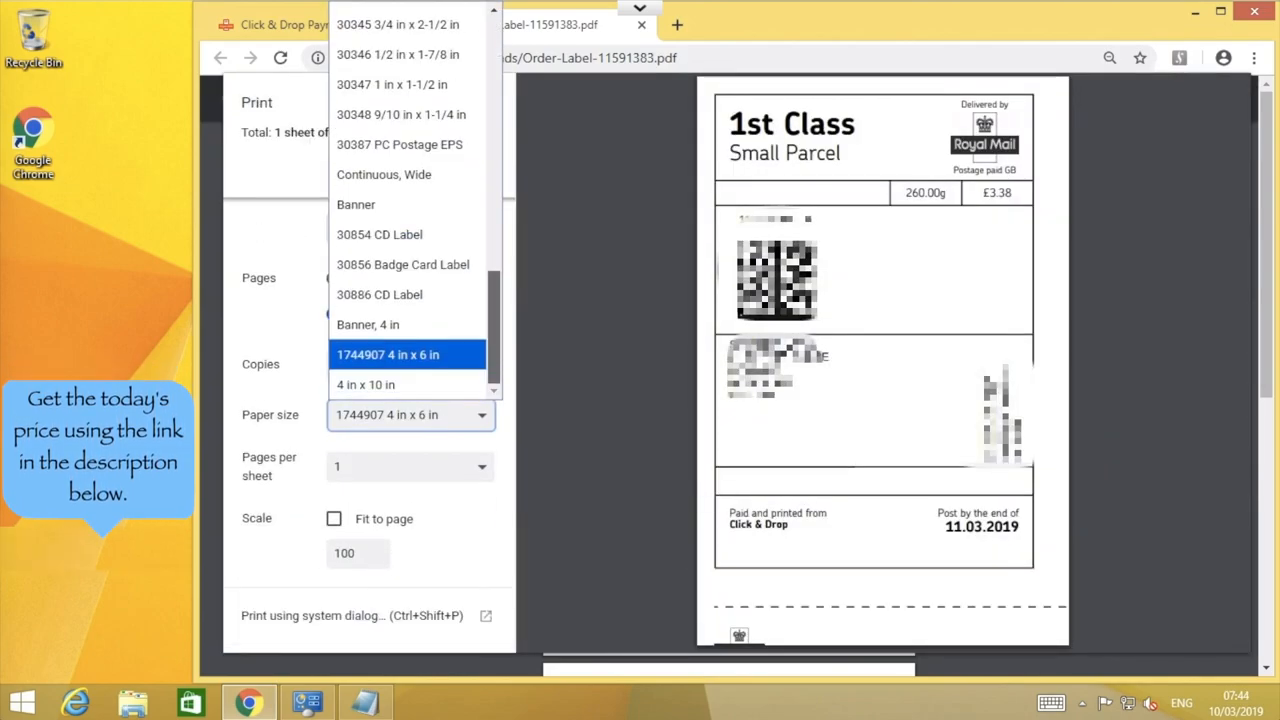
pyautogui.scroll(3)
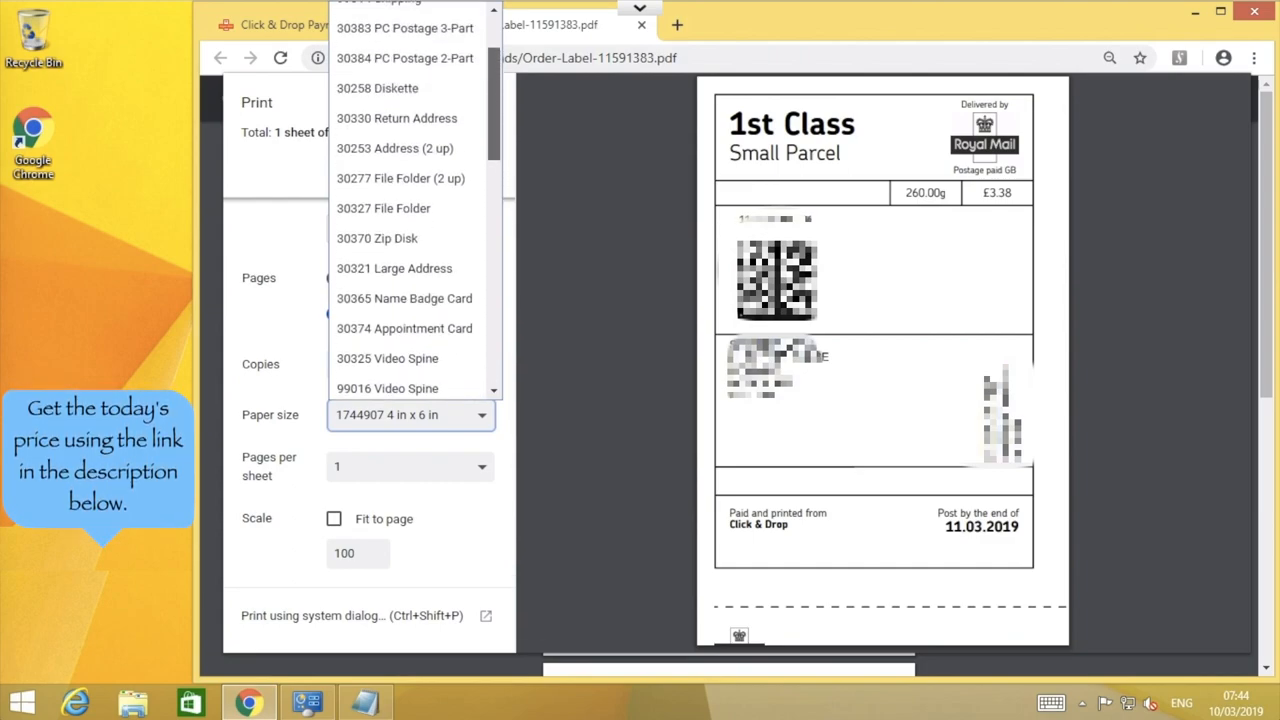
pyautogui.scroll(-3)
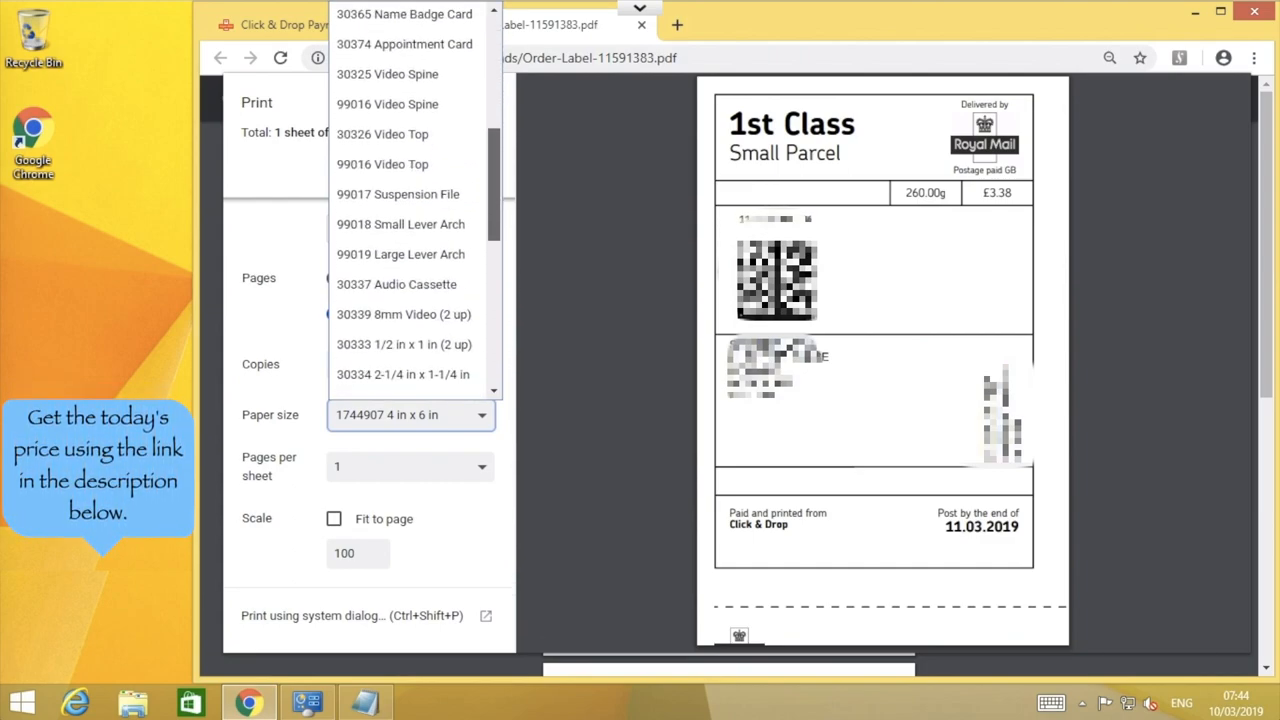
pyautogui.scroll(-3)
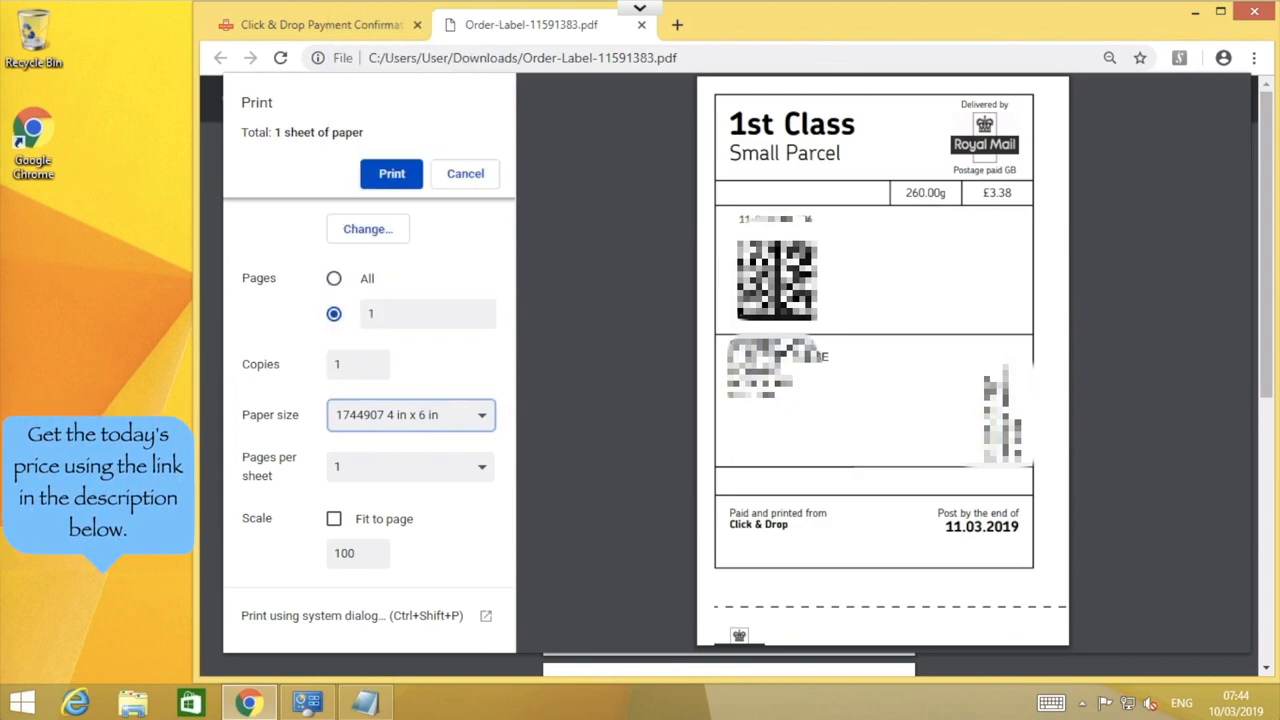
# Step: Raise the print scale from 100 to 108 to enlarge the label on the page
pyautogui.click(358, 553)
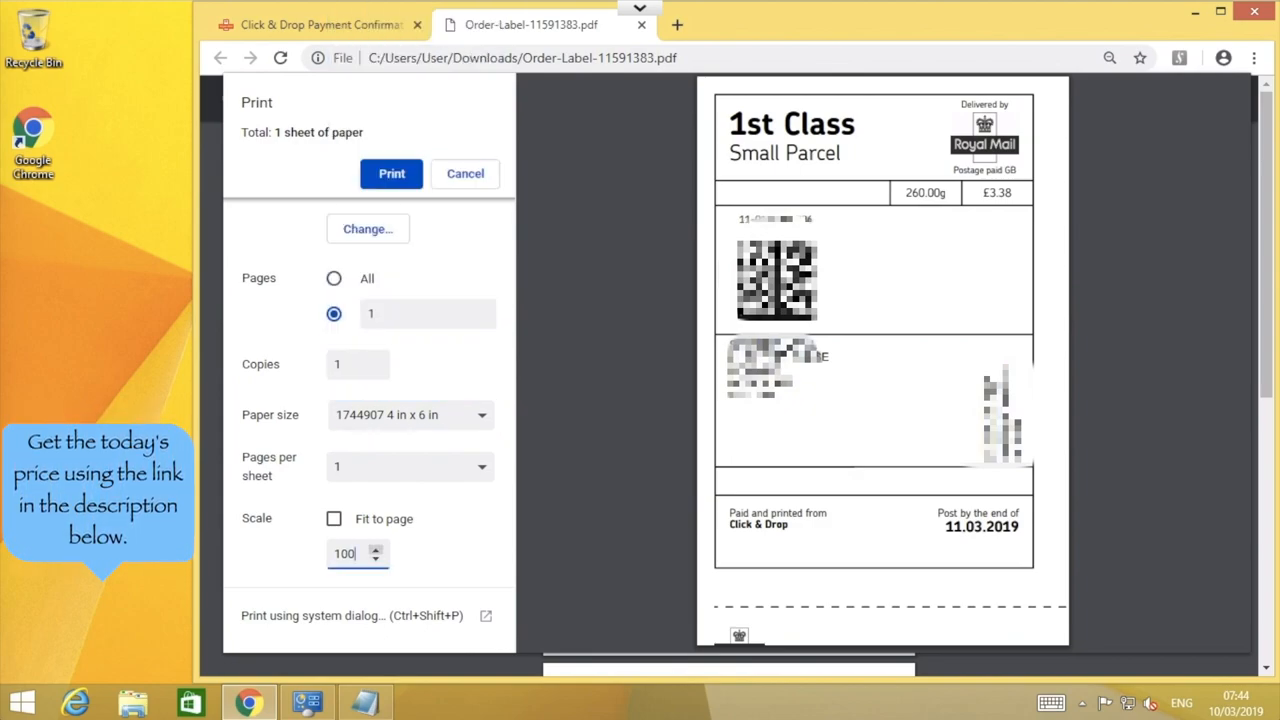
pyautogui.click(376, 548)
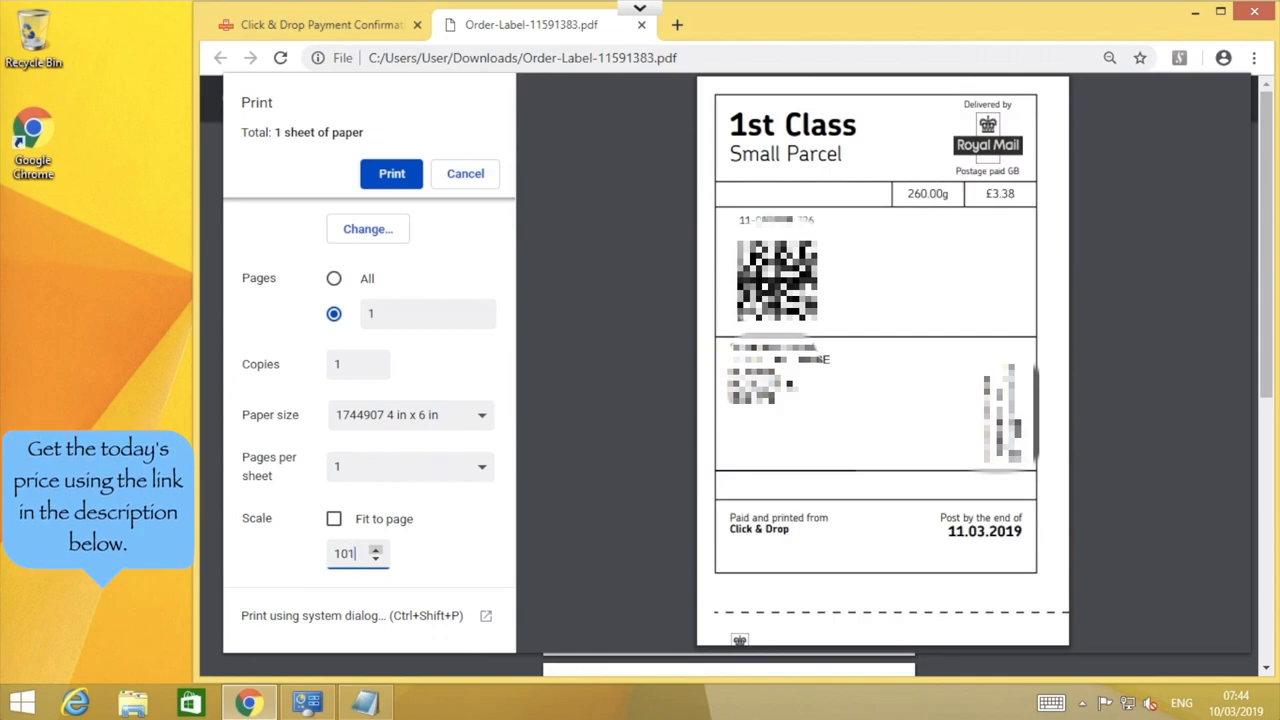
pyautogui.click(376, 548)
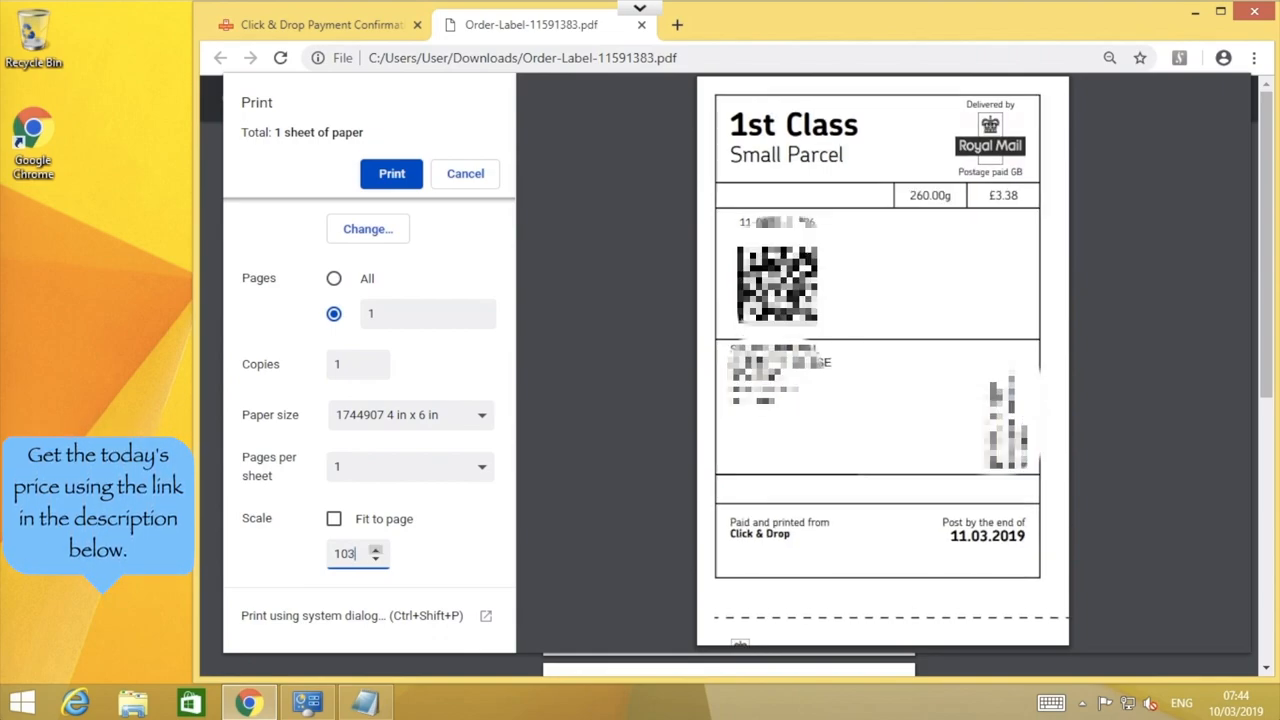
pyautogui.click(376, 549)
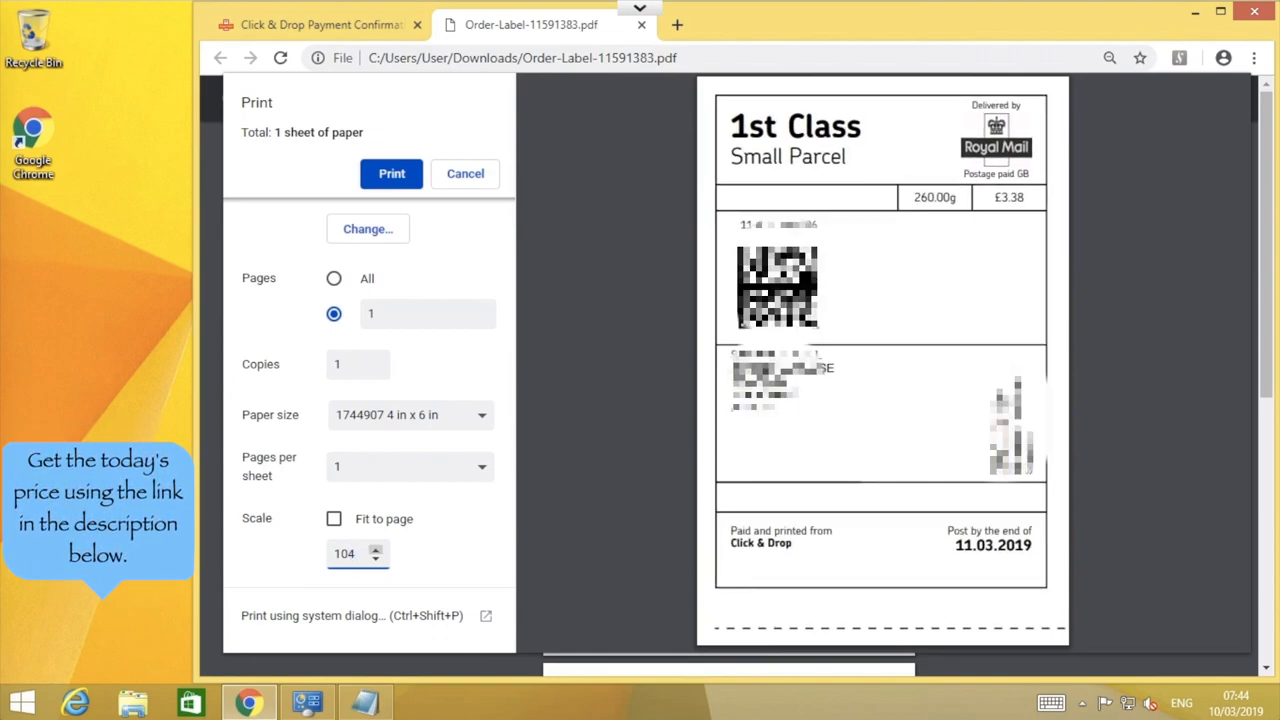
pyautogui.click(376, 548)
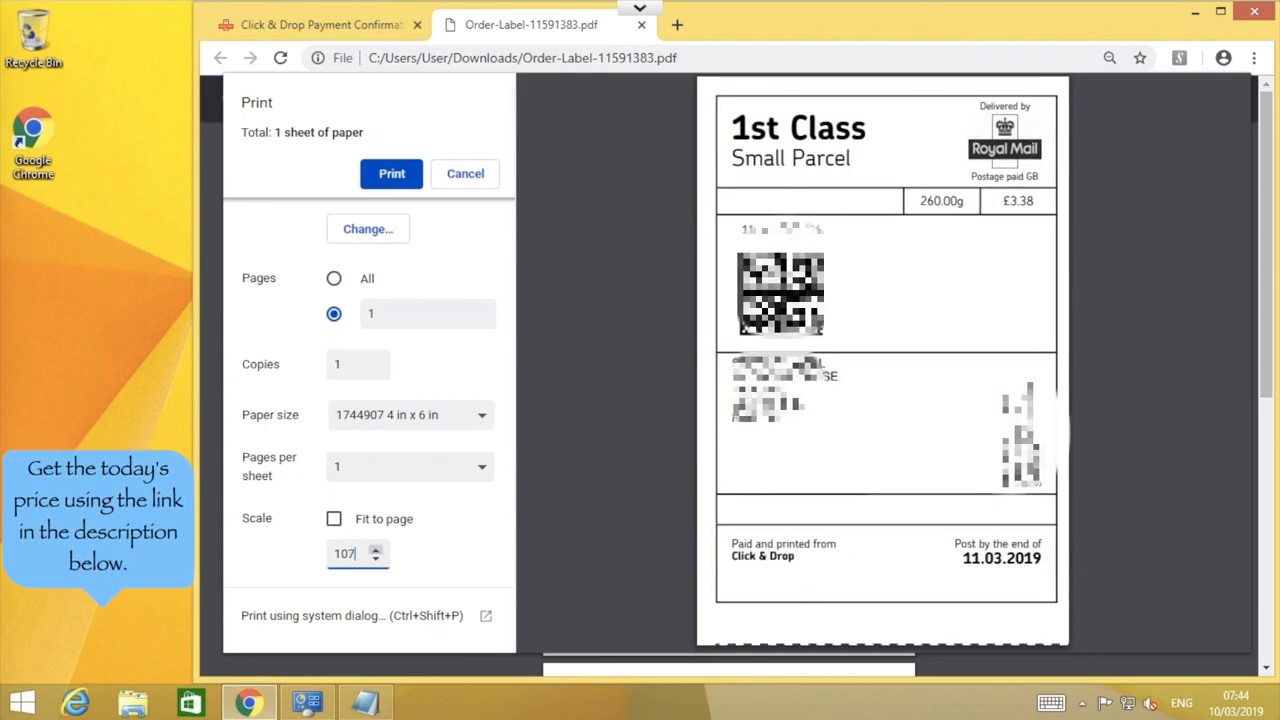
pyautogui.click(376, 549)
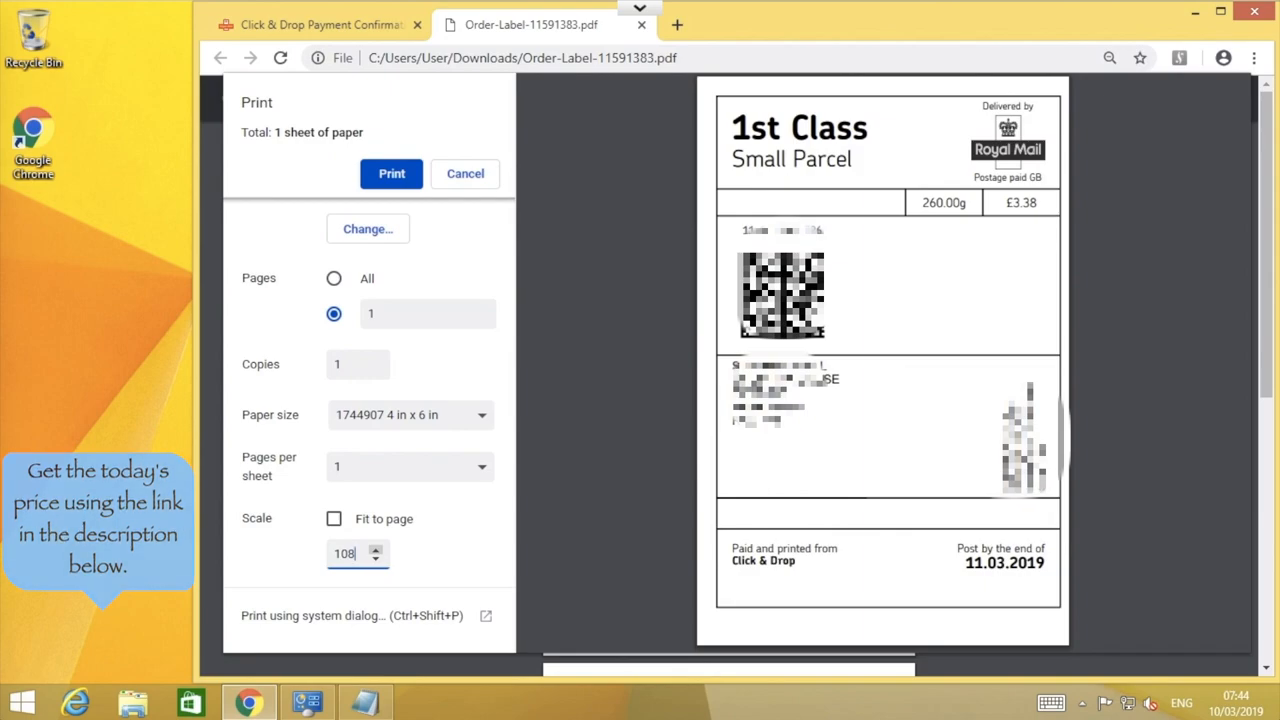